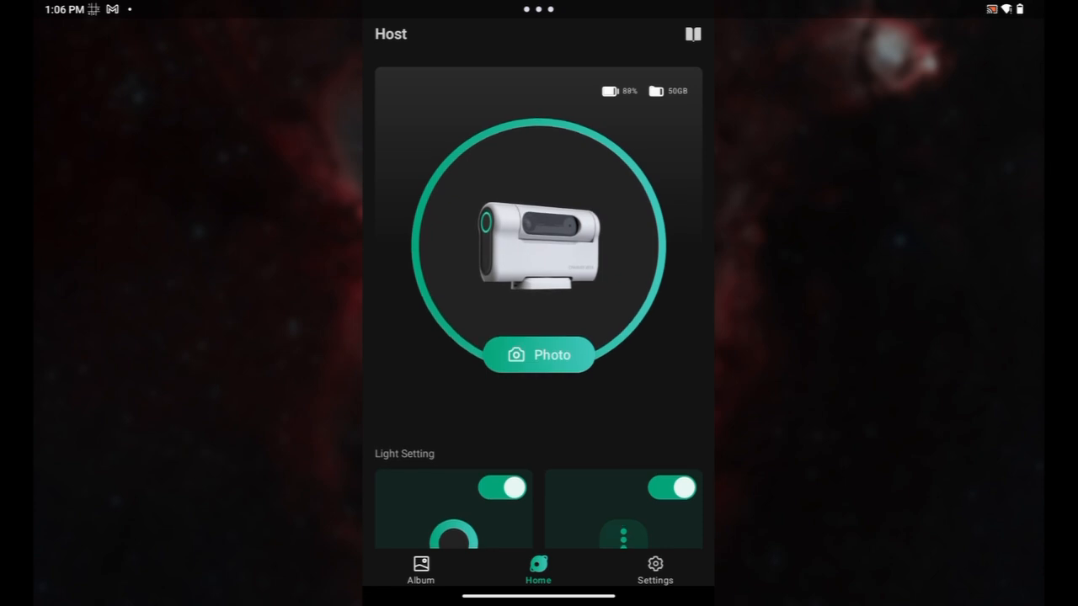
- Switch the ring and battery indicator lights off and back on
scroll("down", 3)
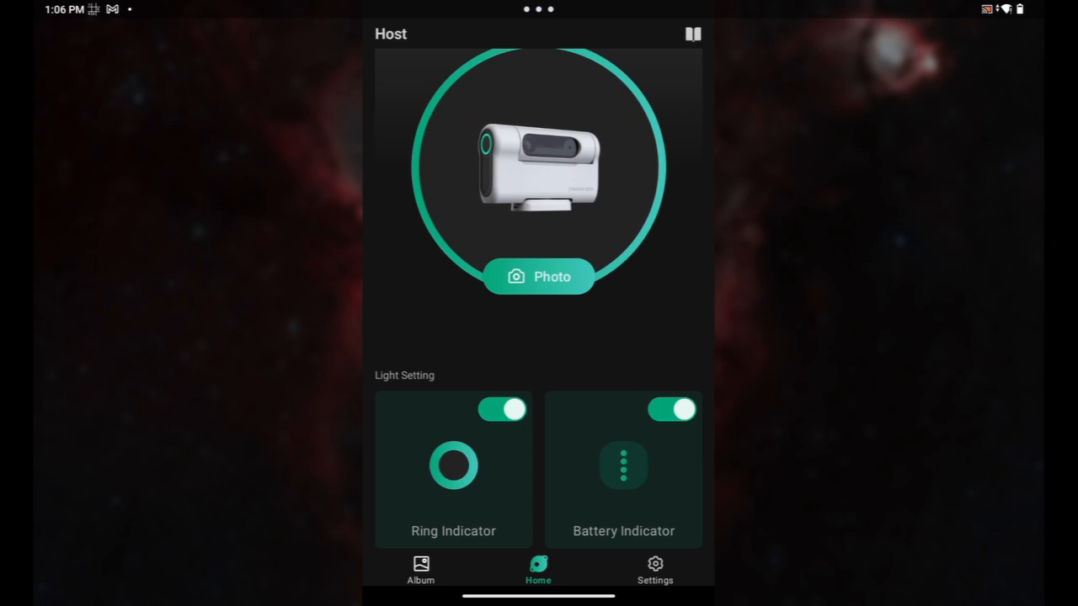
left_click(502, 409)
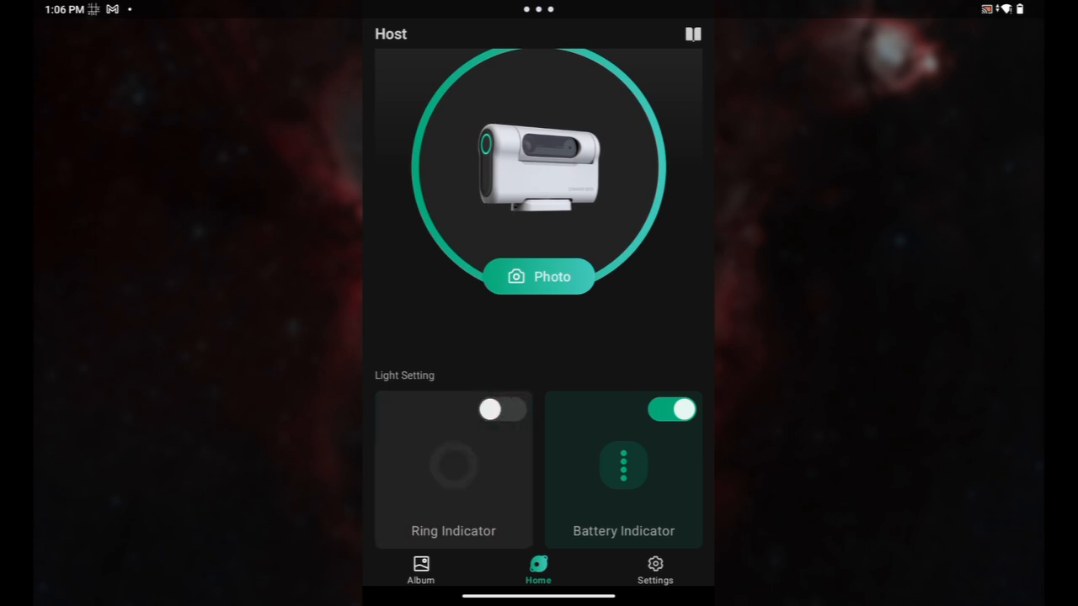
left_click(503, 410)
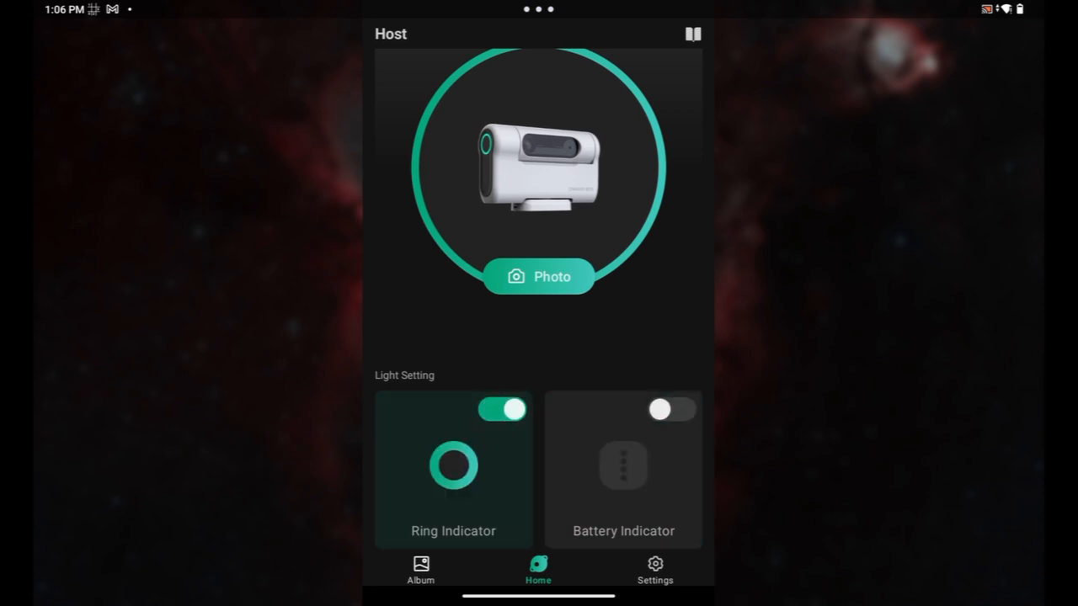
left_click(502, 409)
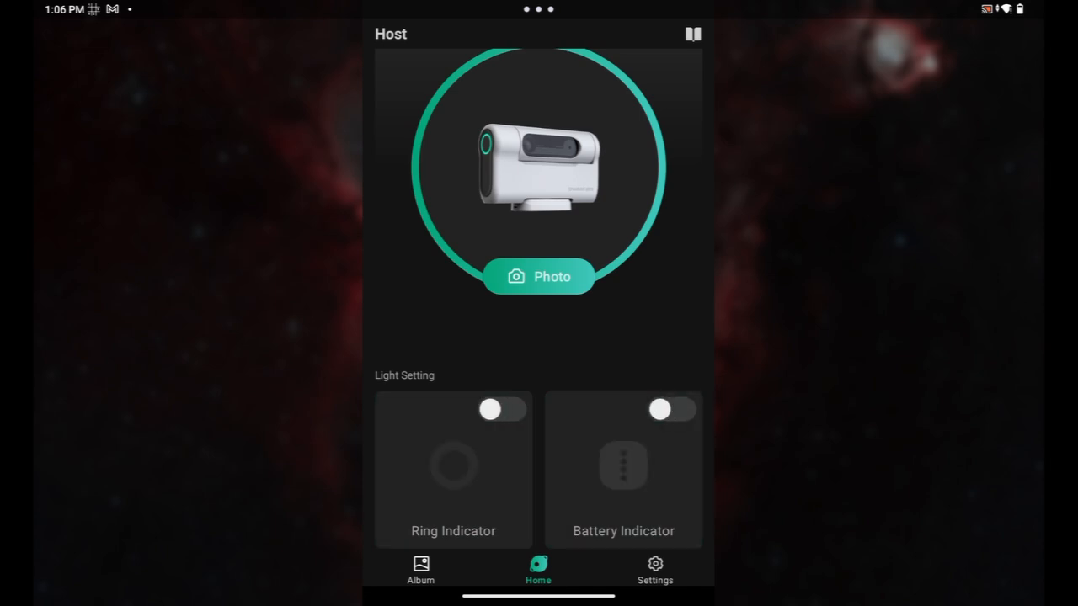
left_click(498, 409)
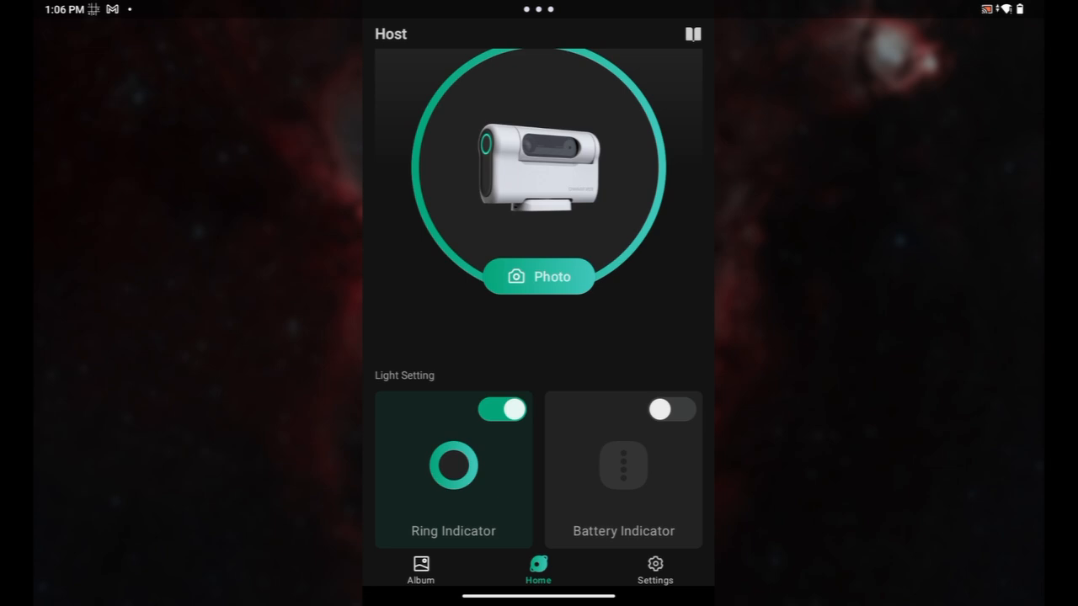
left_click(670, 409)
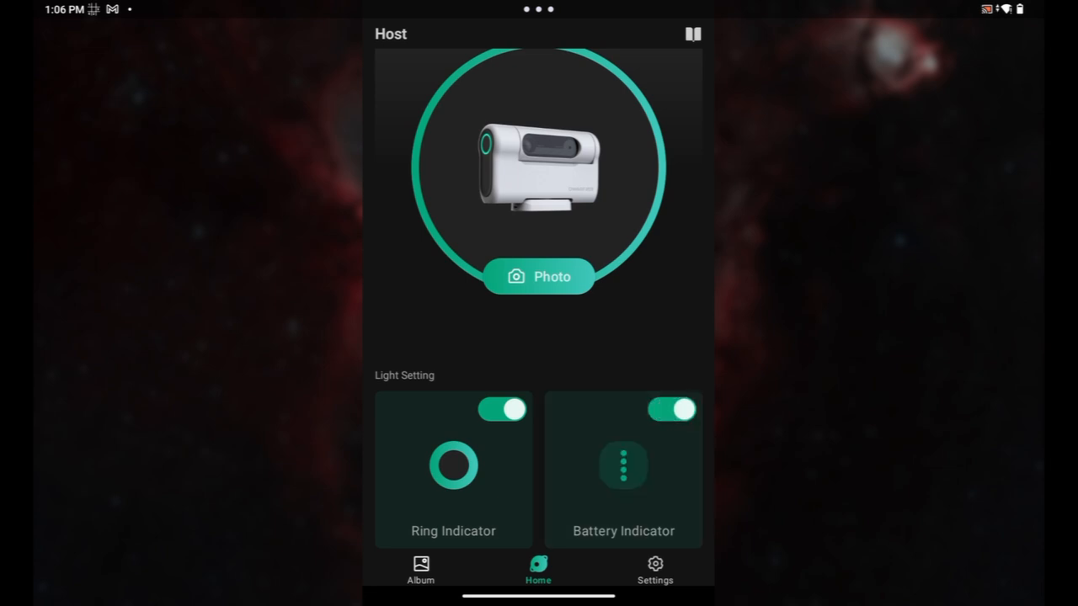
- Toggle the ring light again, leaving both lights on, then browse the album and Settings
left_click(503, 409)
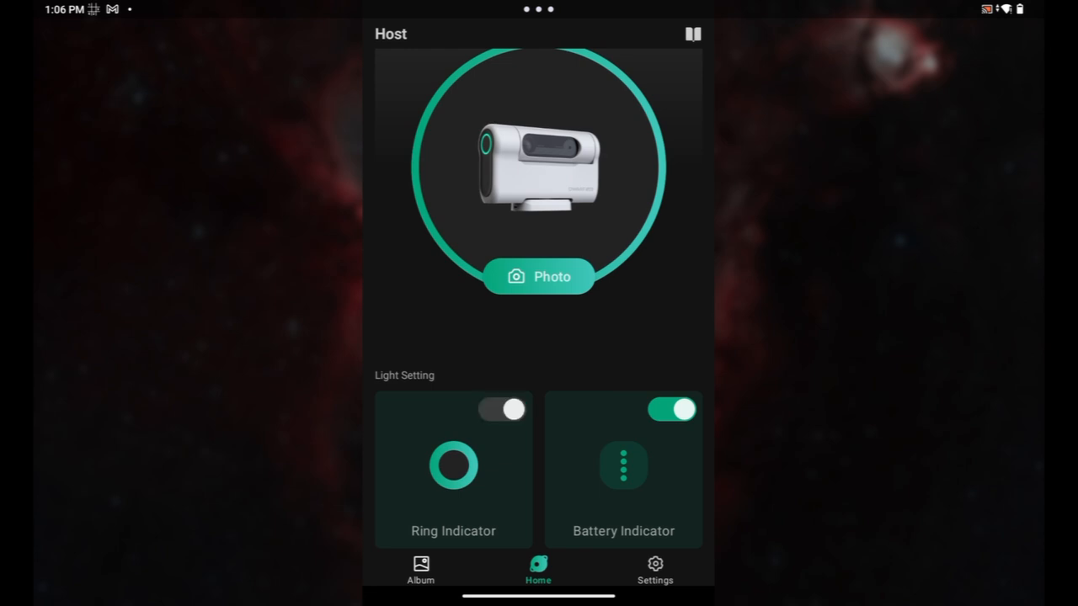
left_click(501, 409)
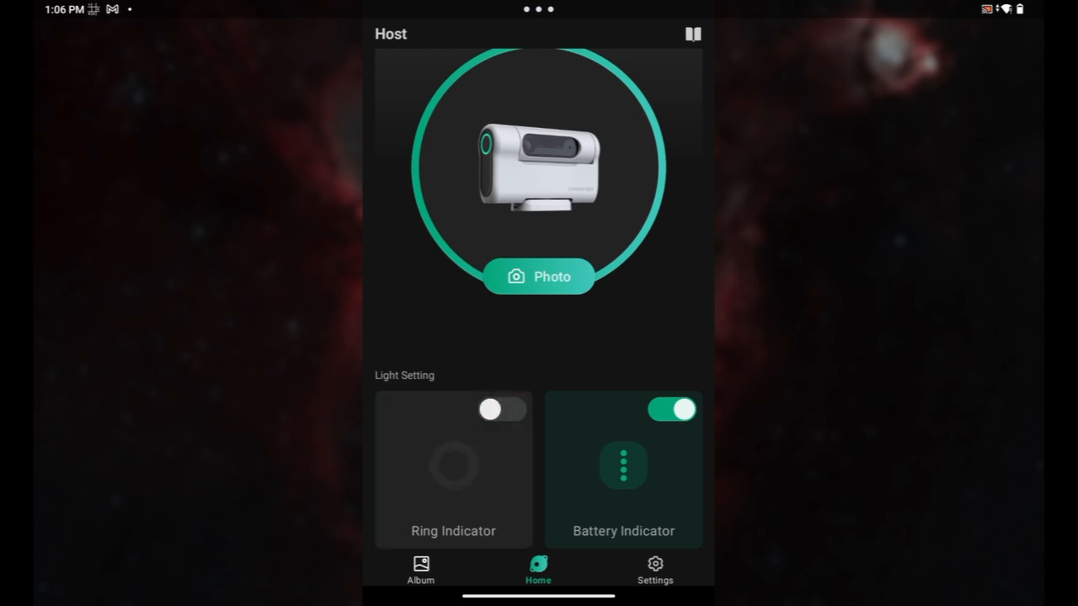
left_click(671, 408)
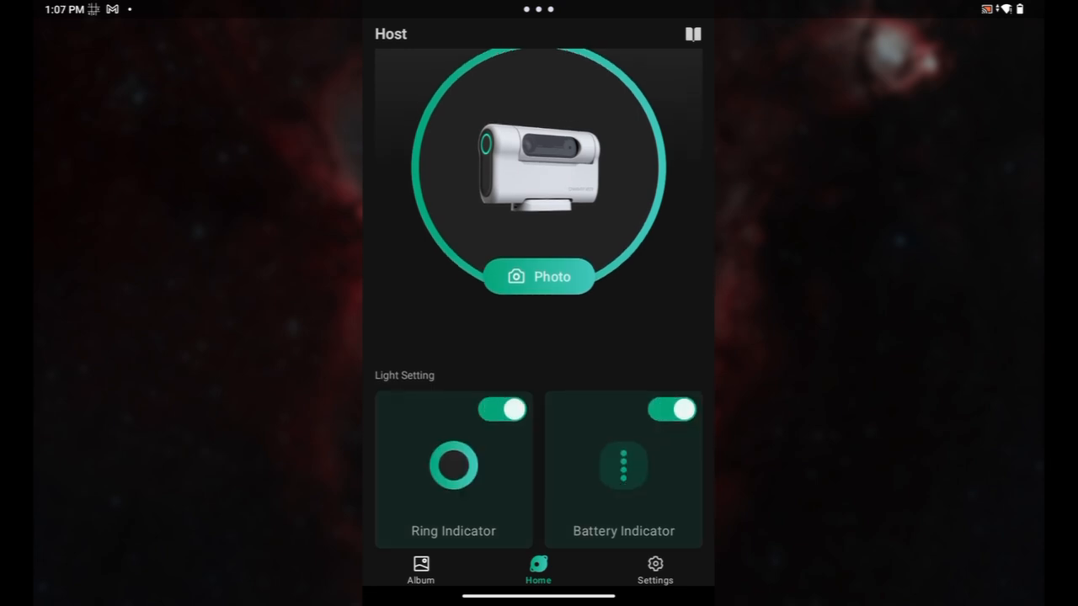
left_click(419, 573)
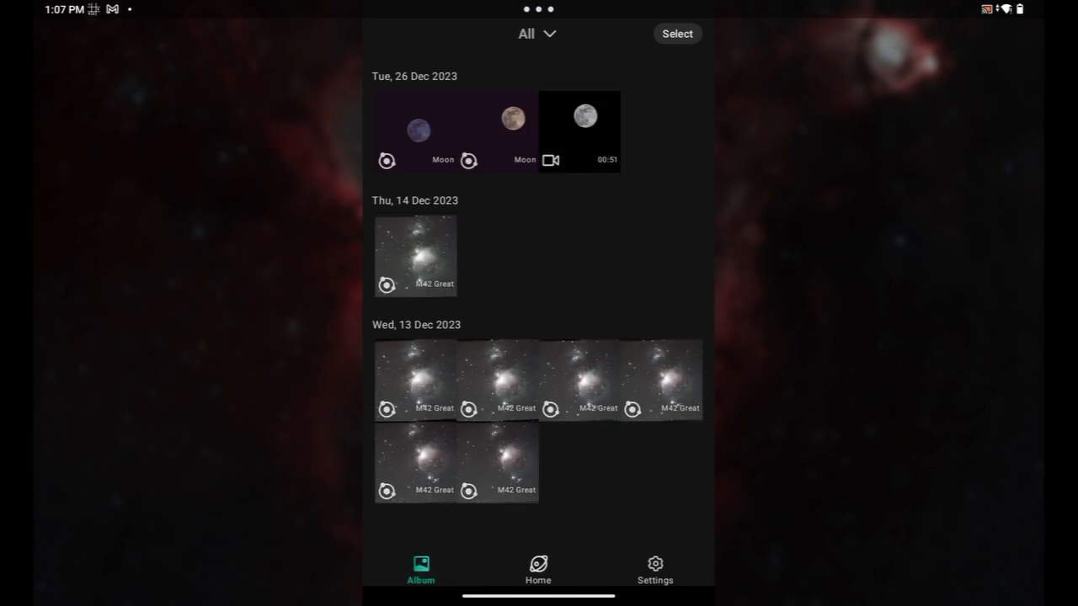
left_click(653, 564)
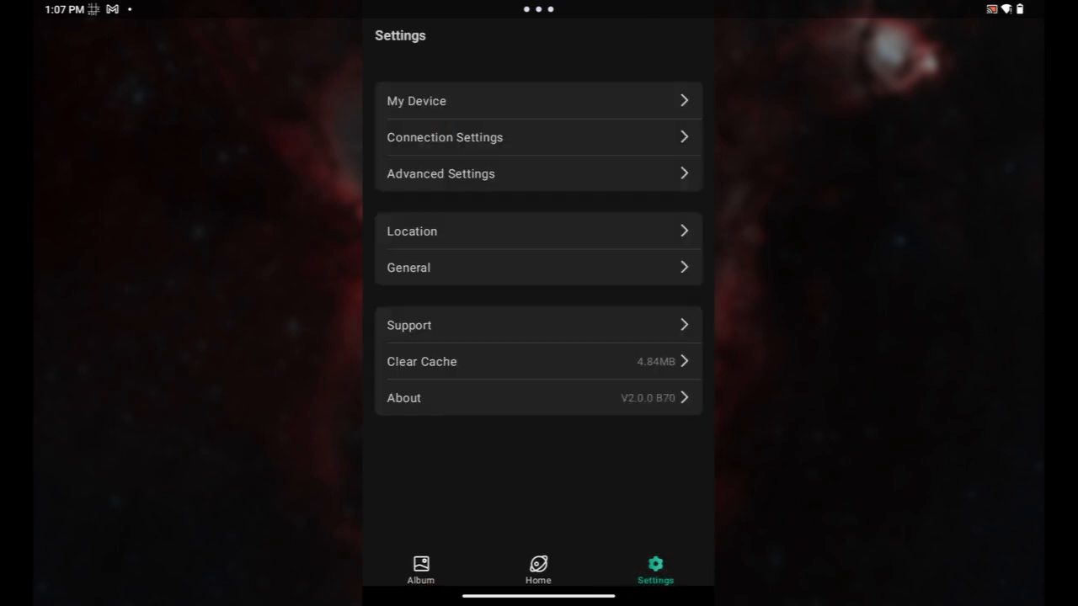
- Check My Device details and Connection Settings, then go to Advanced Settings
left_click(538, 100)
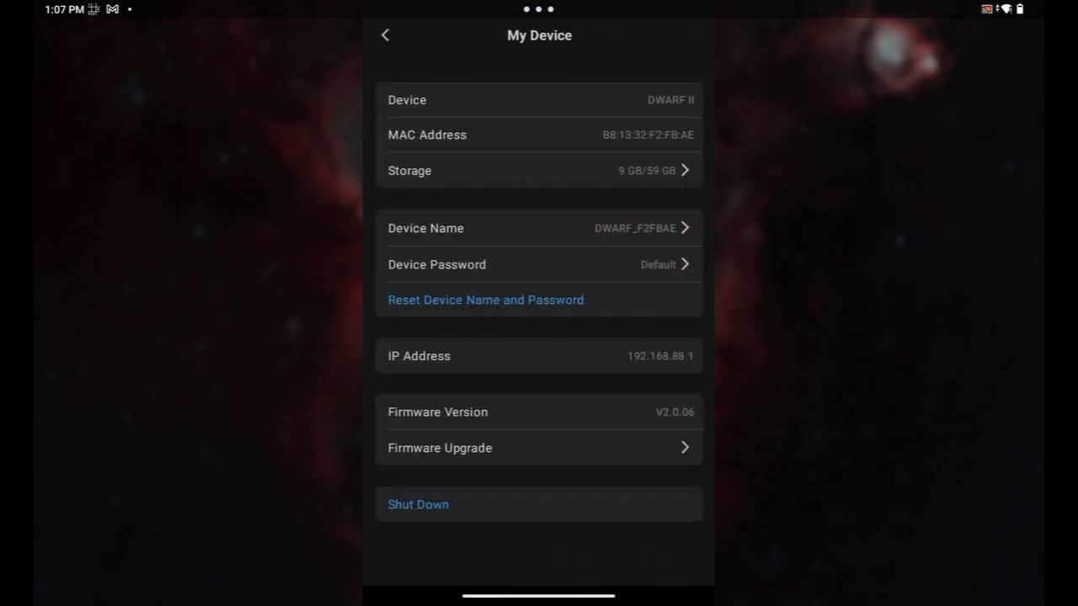
left_click(385, 36)
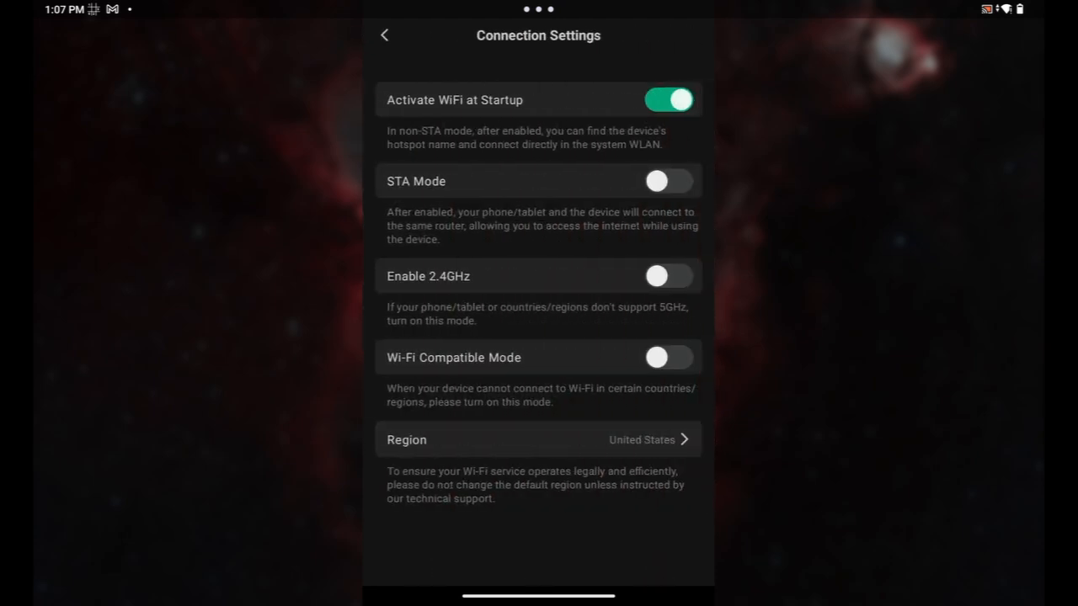
left_click(384, 35)
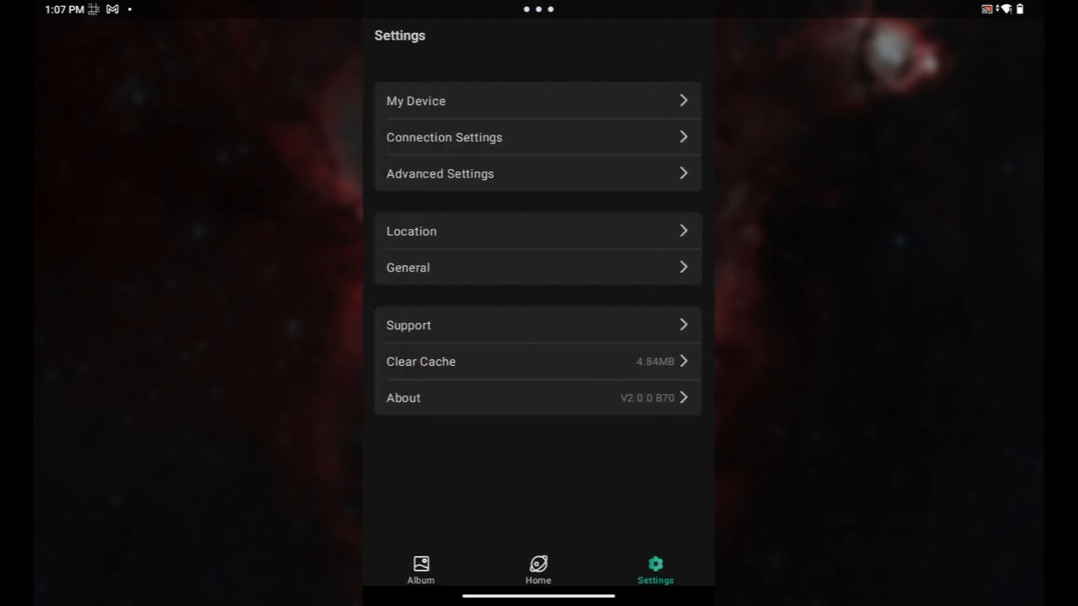
left_click(537, 231)
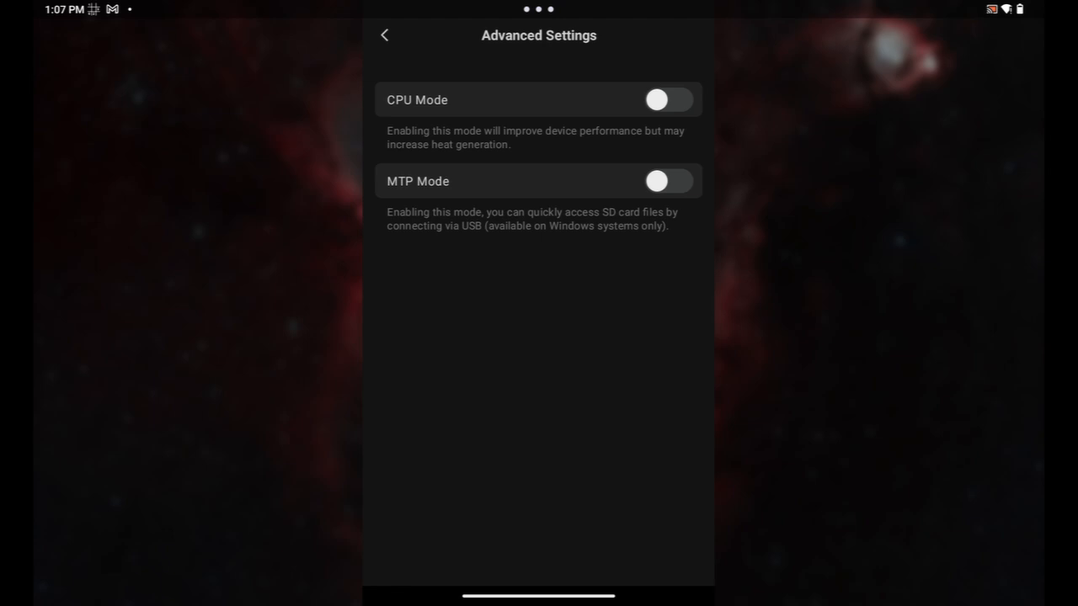
- Switch CPU Mode on and back off, then return through Settings to Home
left_click(668, 99)
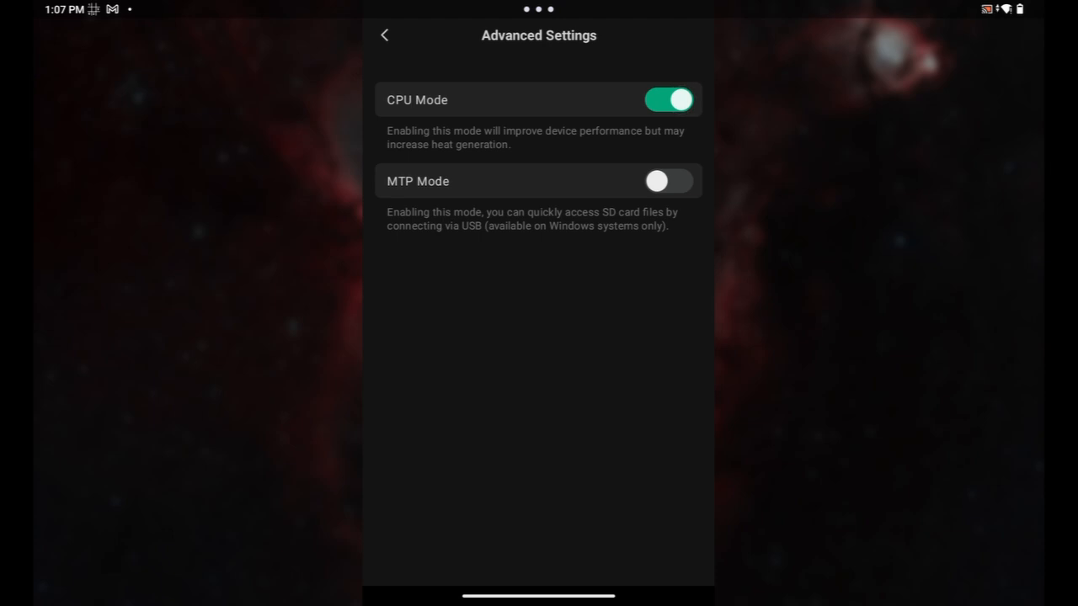
left_click(670, 99)
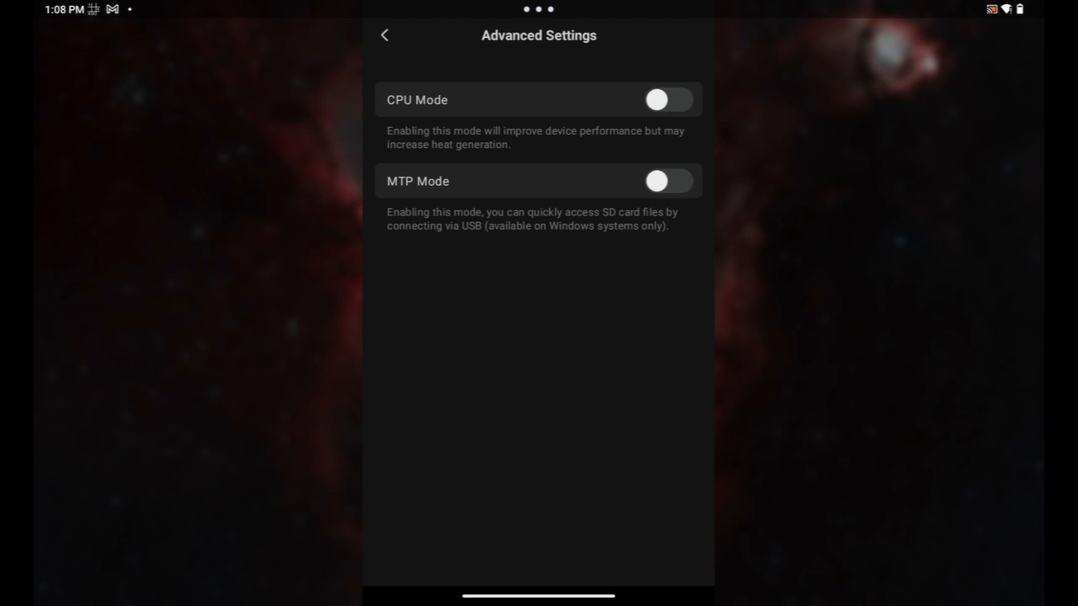
left_click(385, 34)
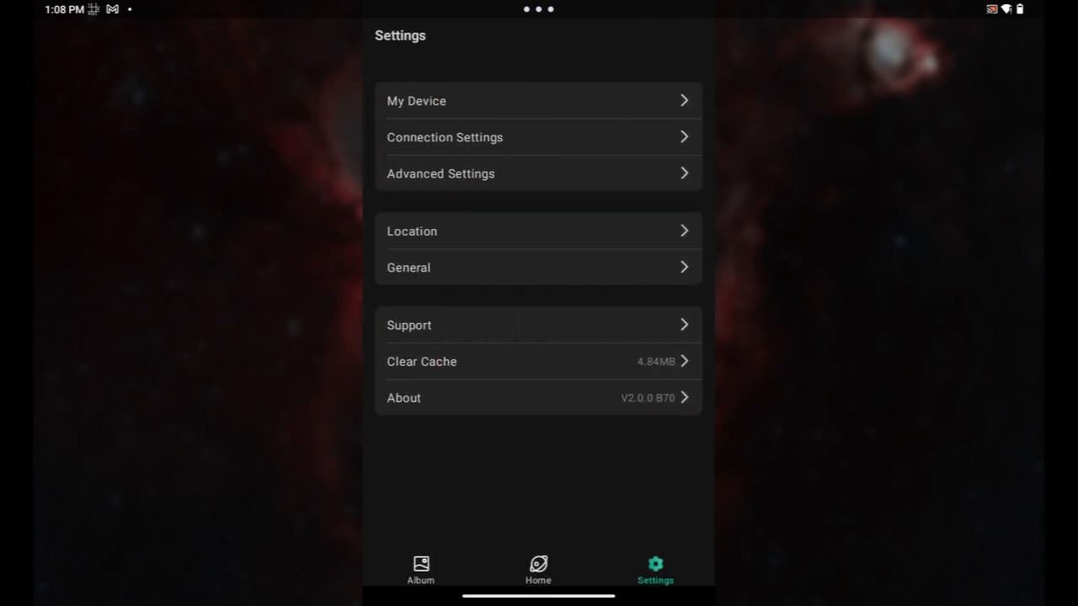
left_click(536, 565)
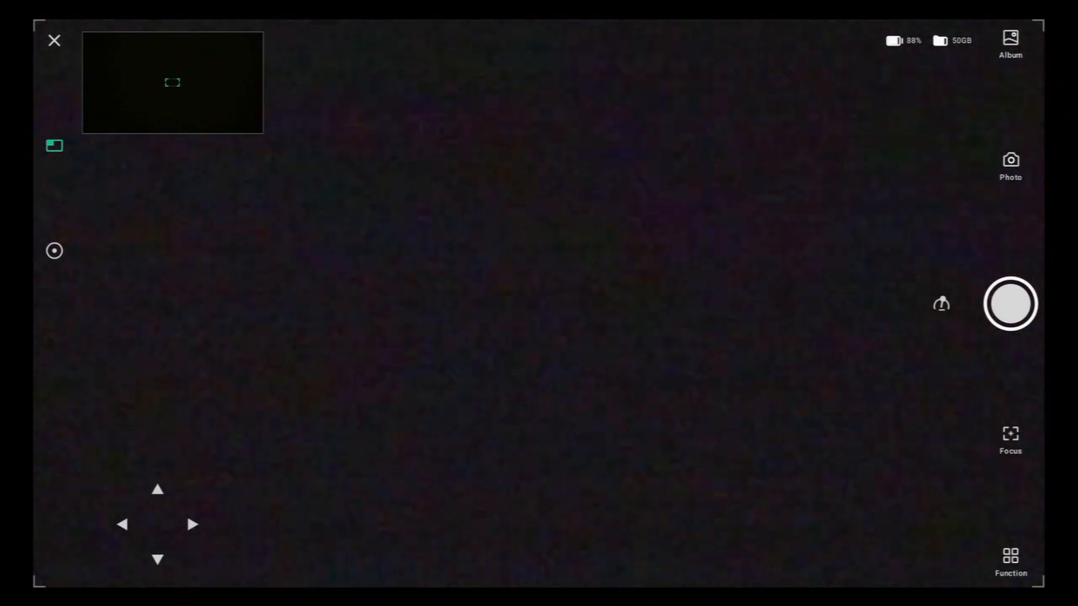
- Bring up the Function panel of extra shooting features
left_click(940, 305)
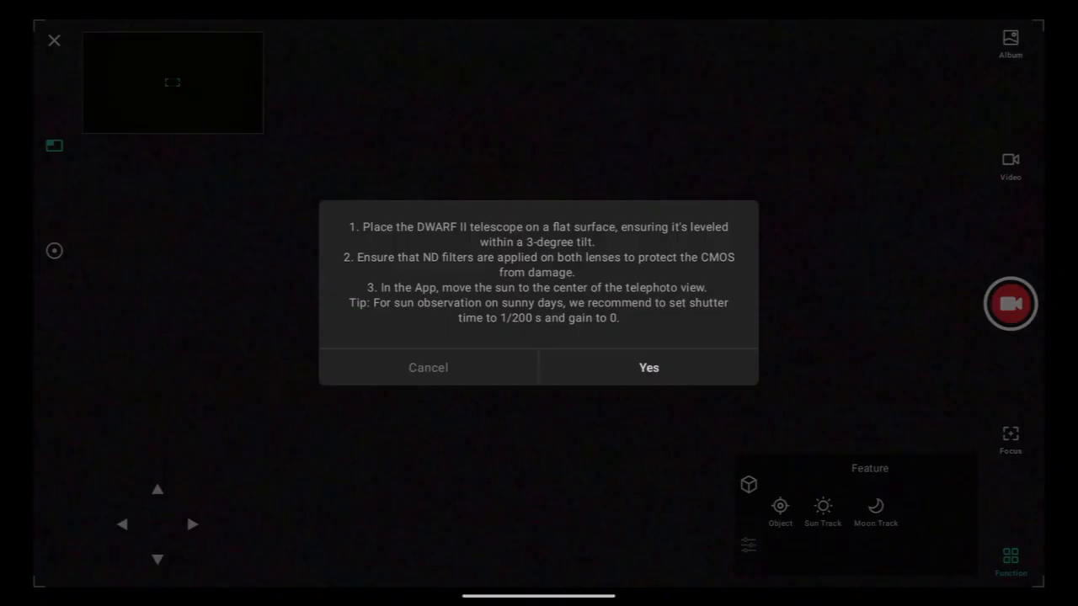
- Cancel the sun tracking instructions dialog
left_click(648, 367)
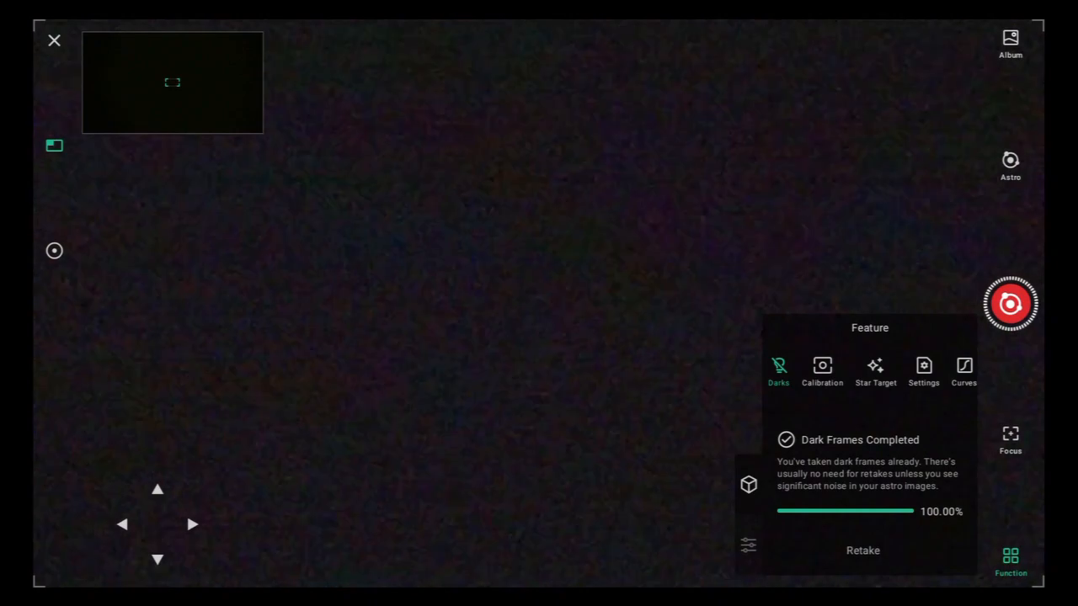
- Browse the astro capture settings, return to Darks status, and open the target catalog
left_click(923, 368)
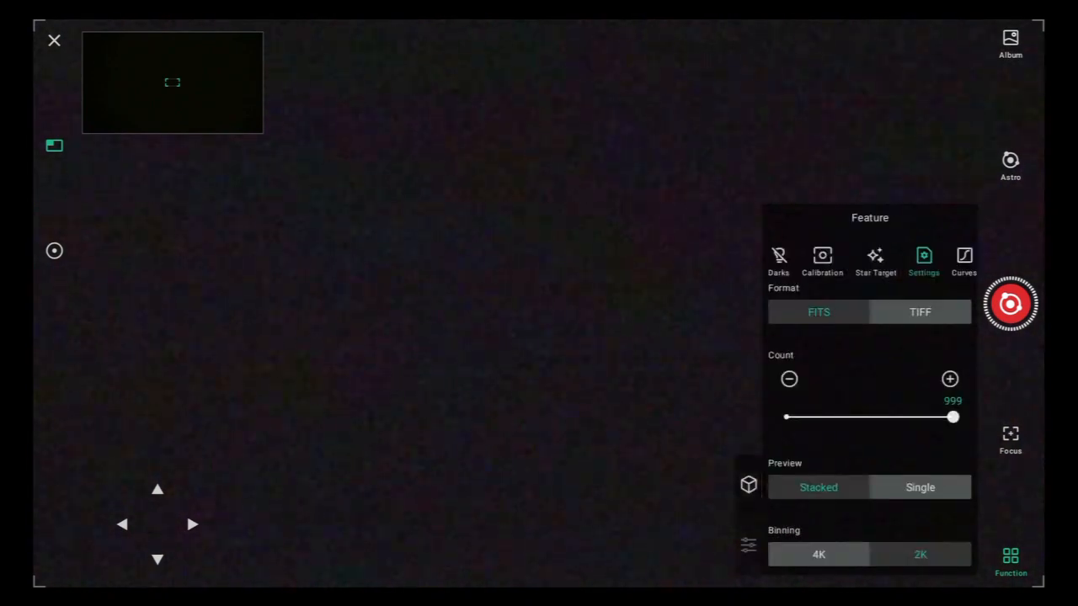
left_click(777, 256)
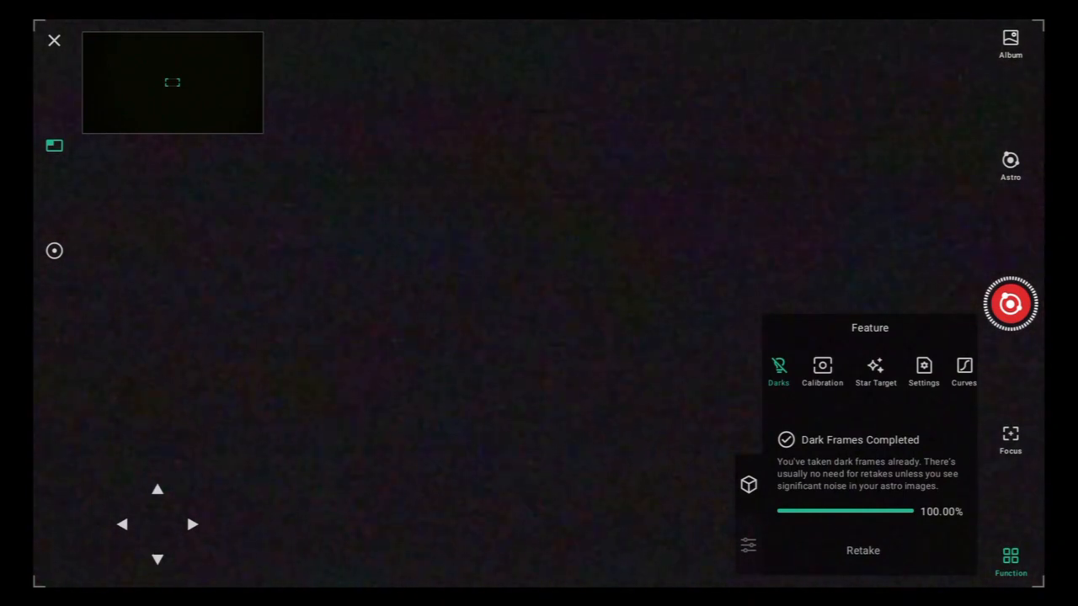
left_click(821, 366)
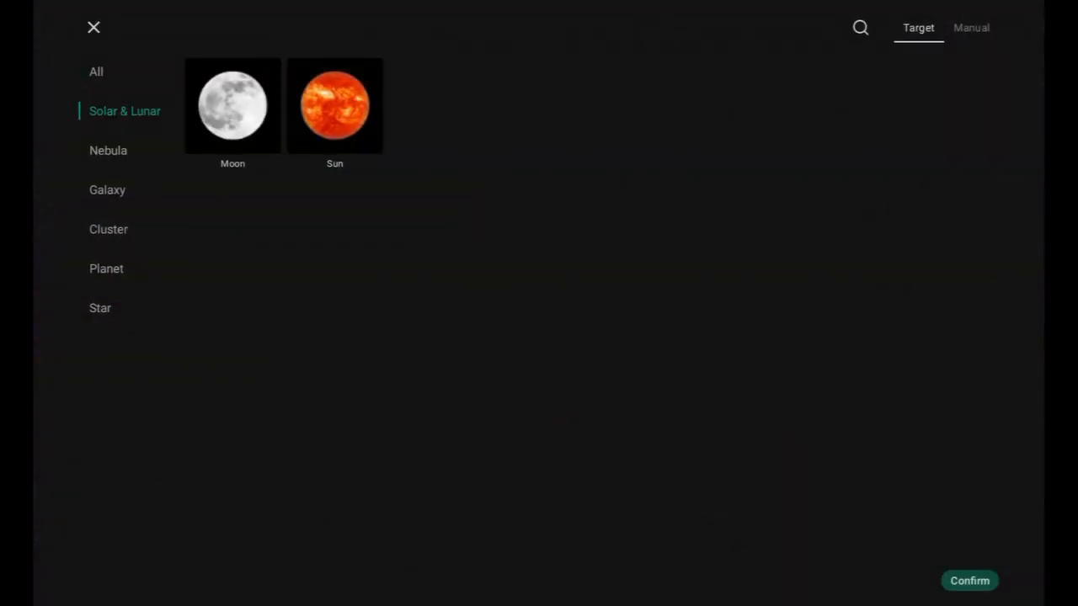
- Show all targets in the catalog and scroll through the full list
left_click(95, 71)
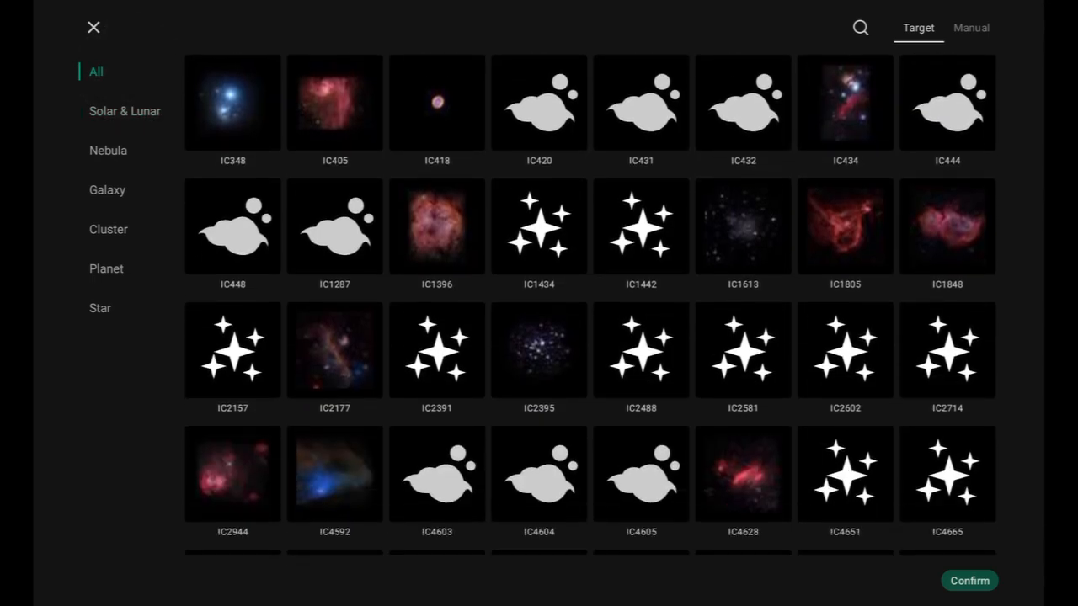
scroll("down", 3)
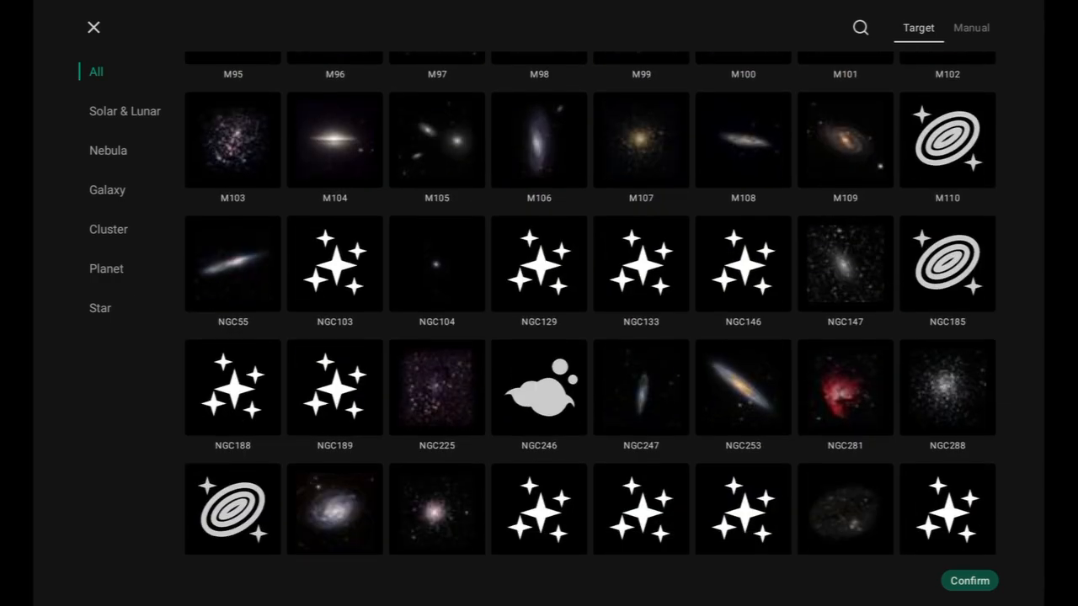
scroll("down", 3)
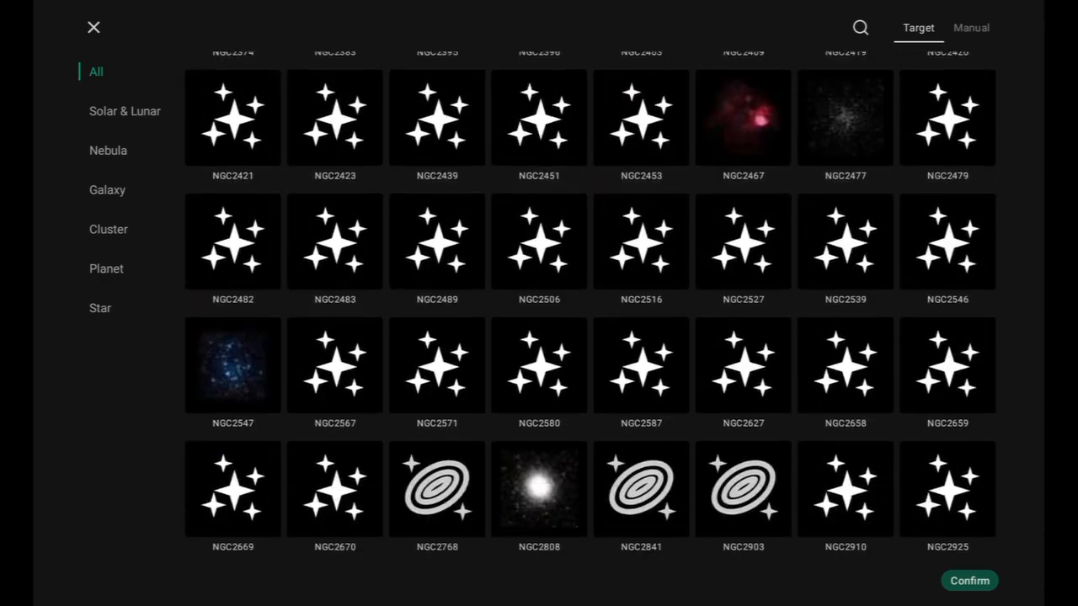
scroll("down", 3)
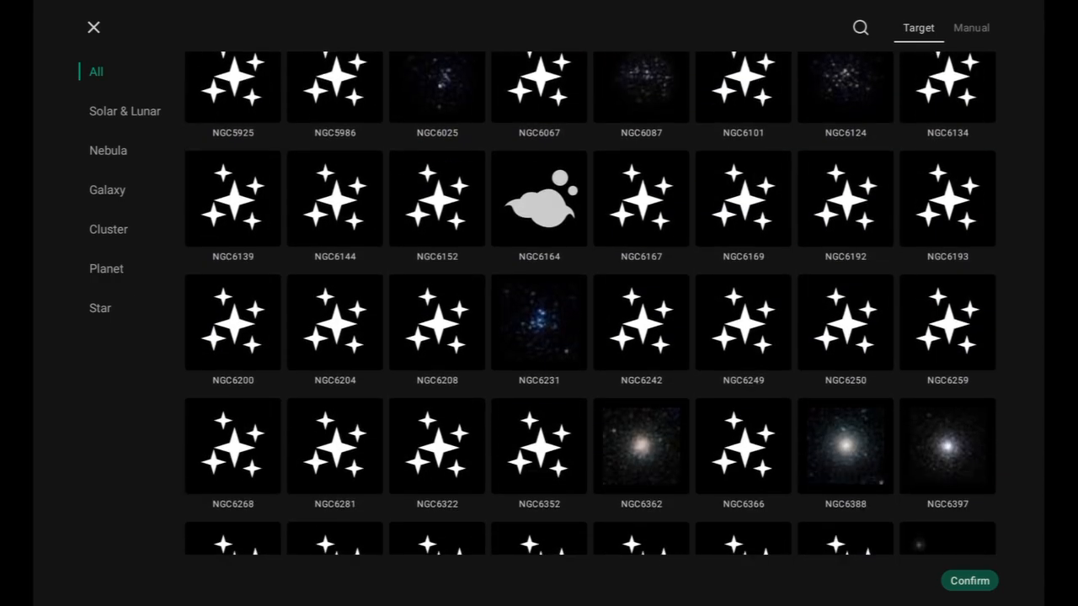
scroll("down", 3)
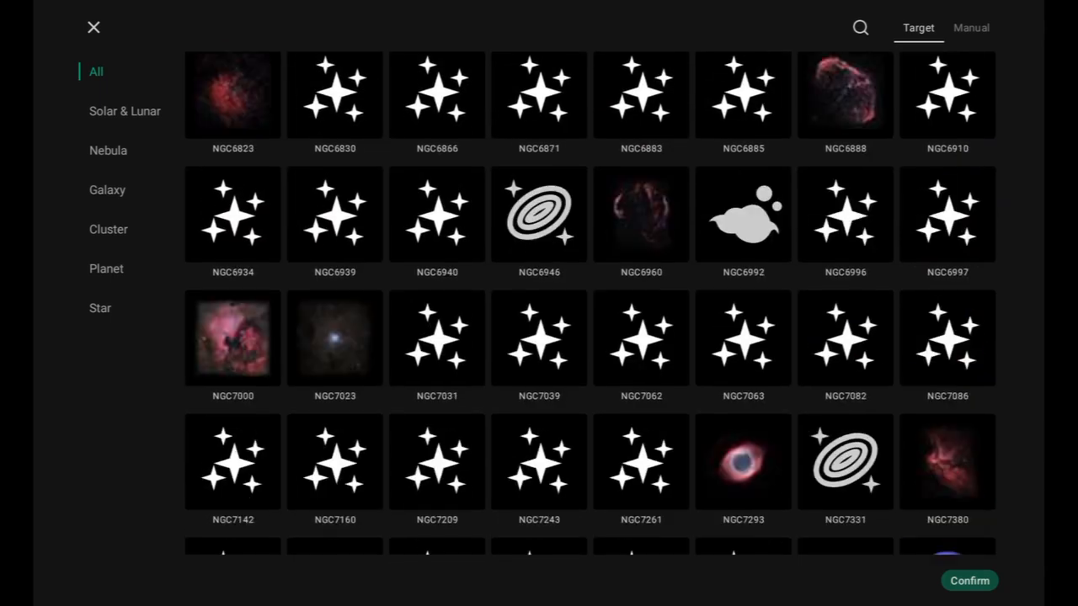
scroll("down", 3)
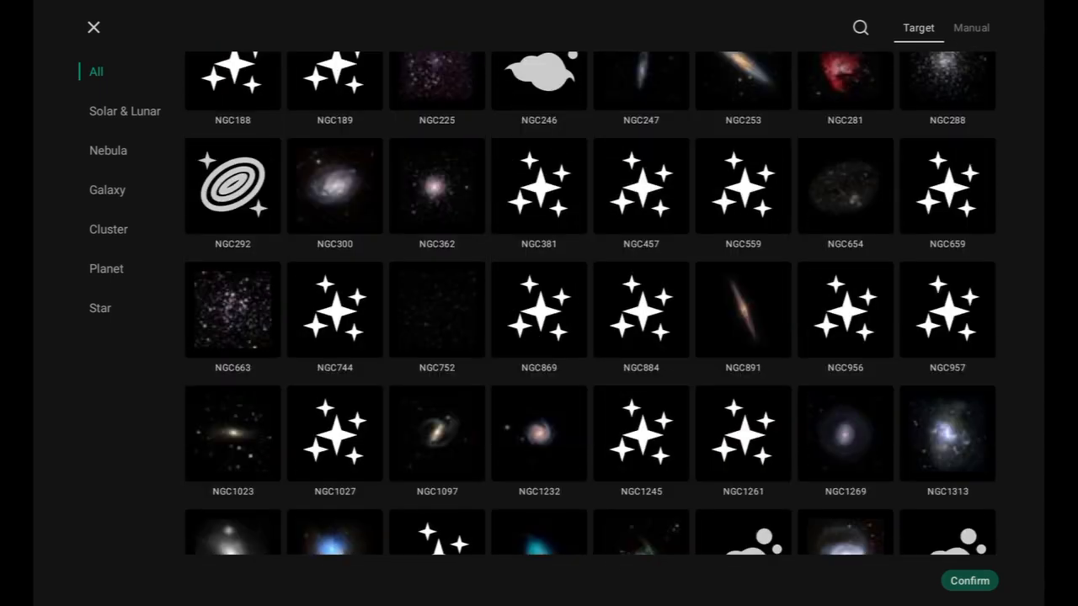
left_click(100, 308)
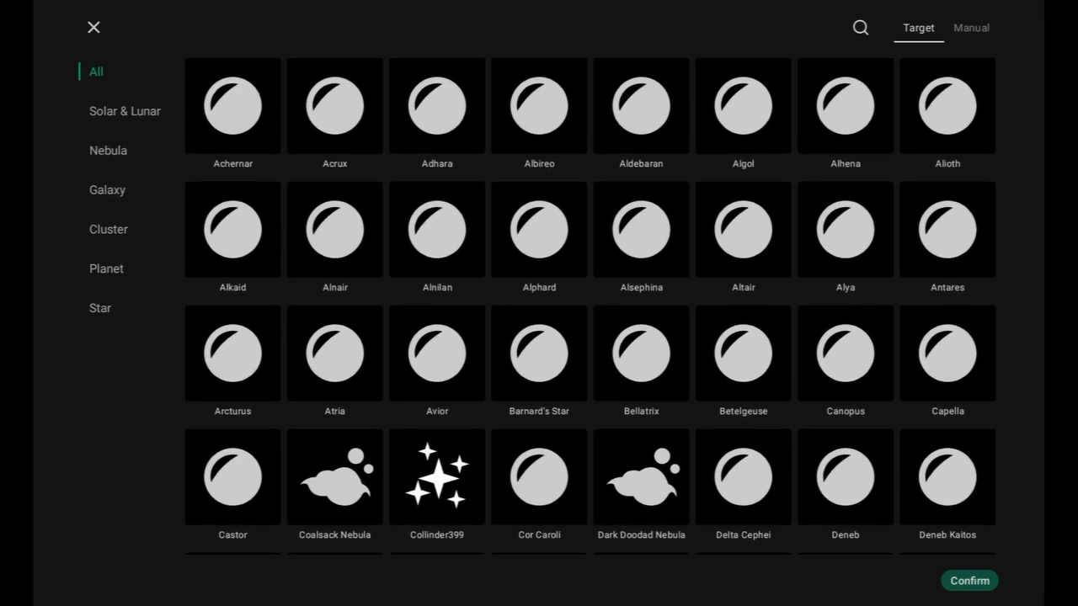
- Filter the catalog by Solar & Lunar, Nebula, Galaxy, Cluster, Star and All, ending on Nebula
left_click(124, 110)
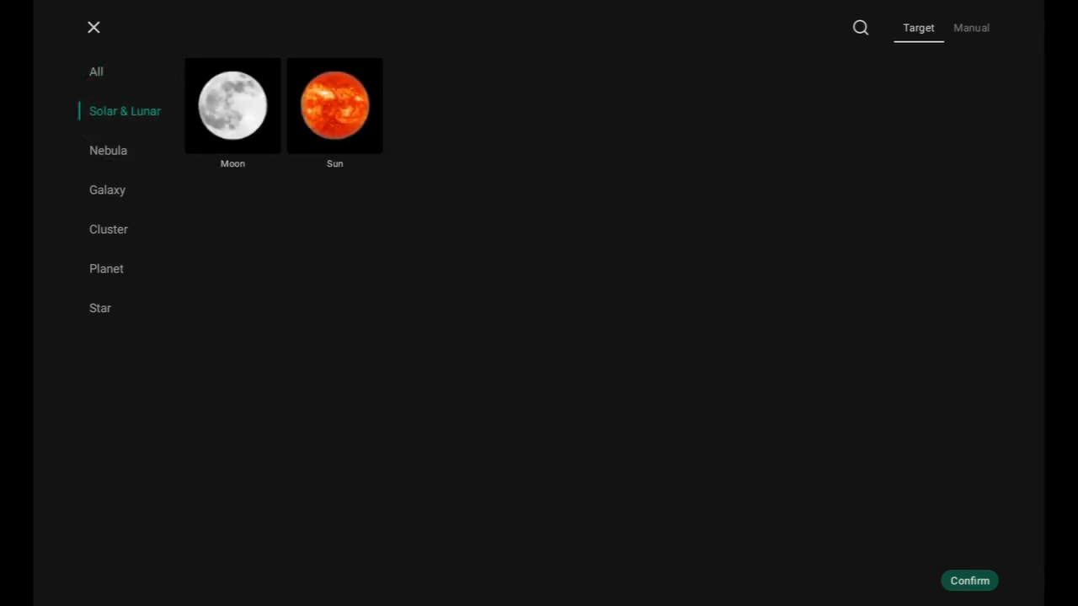
left_click(108, 150)
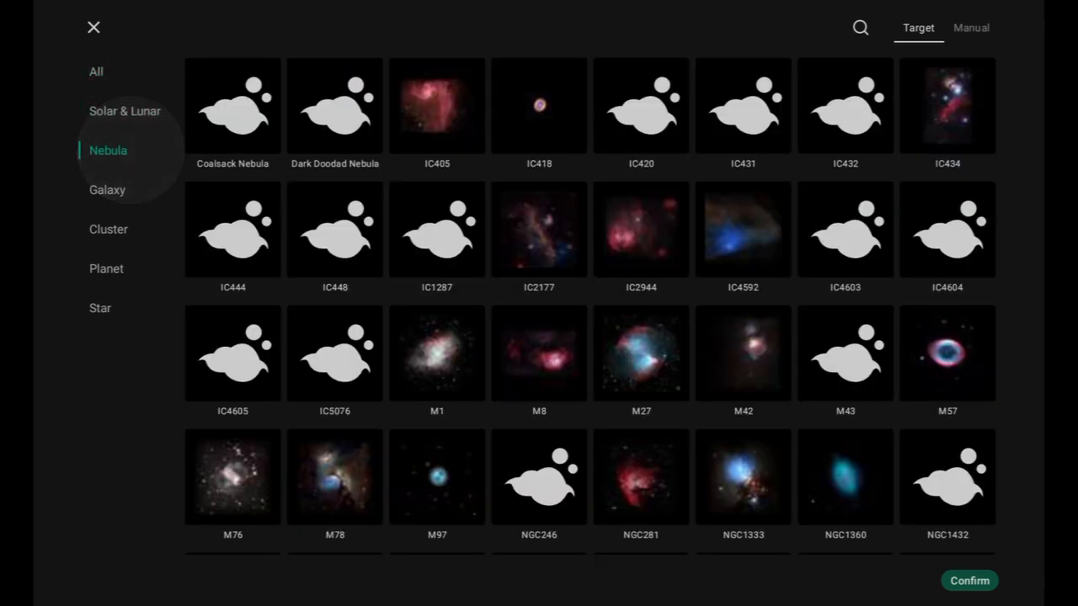
left_click(106, 189)
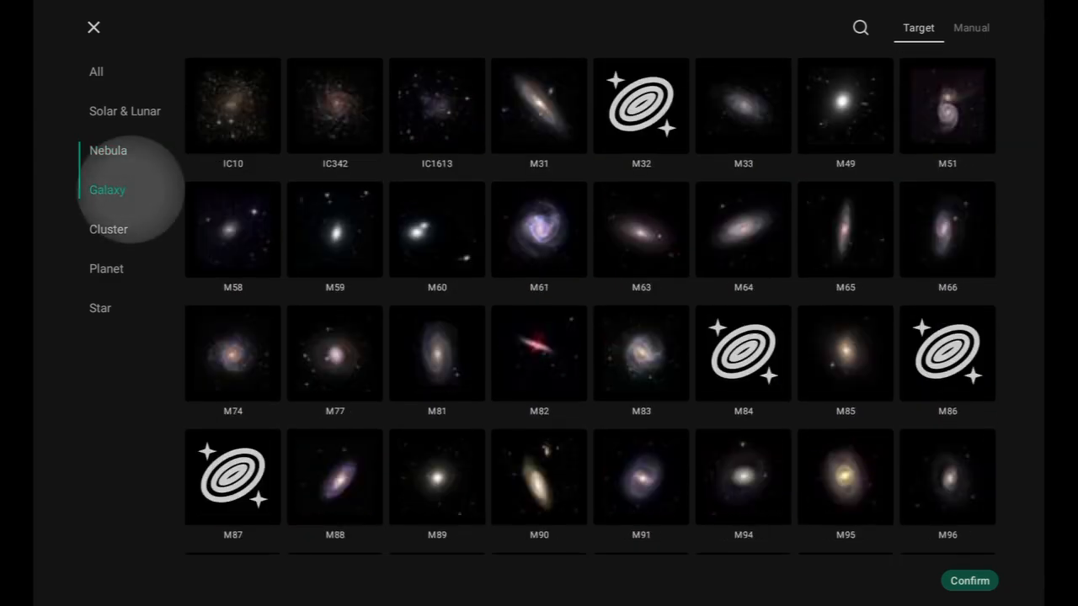
left_click(108, 229)
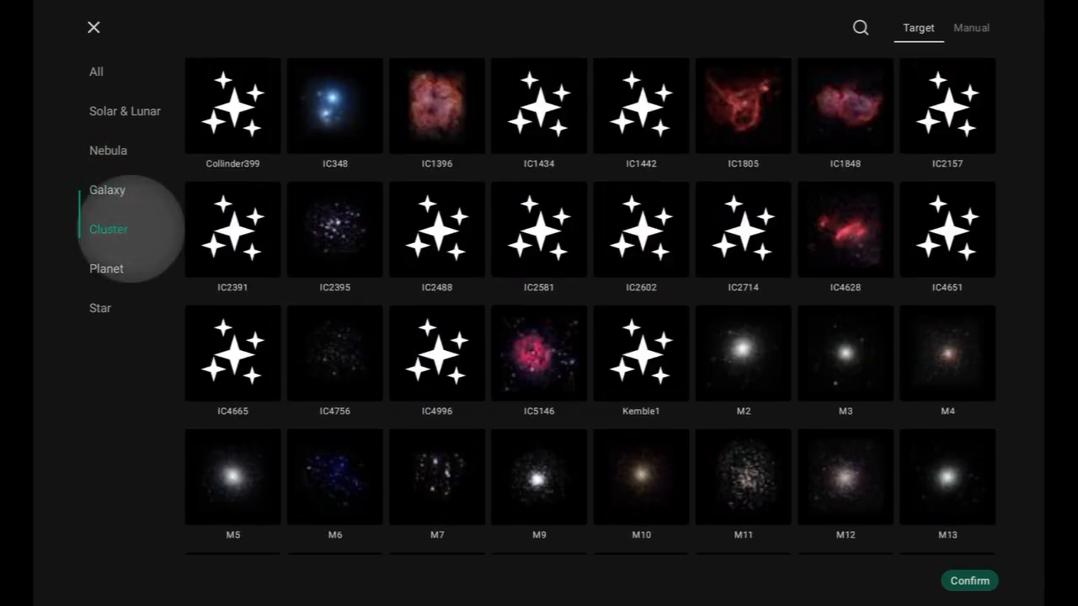
scroll("down", 3)
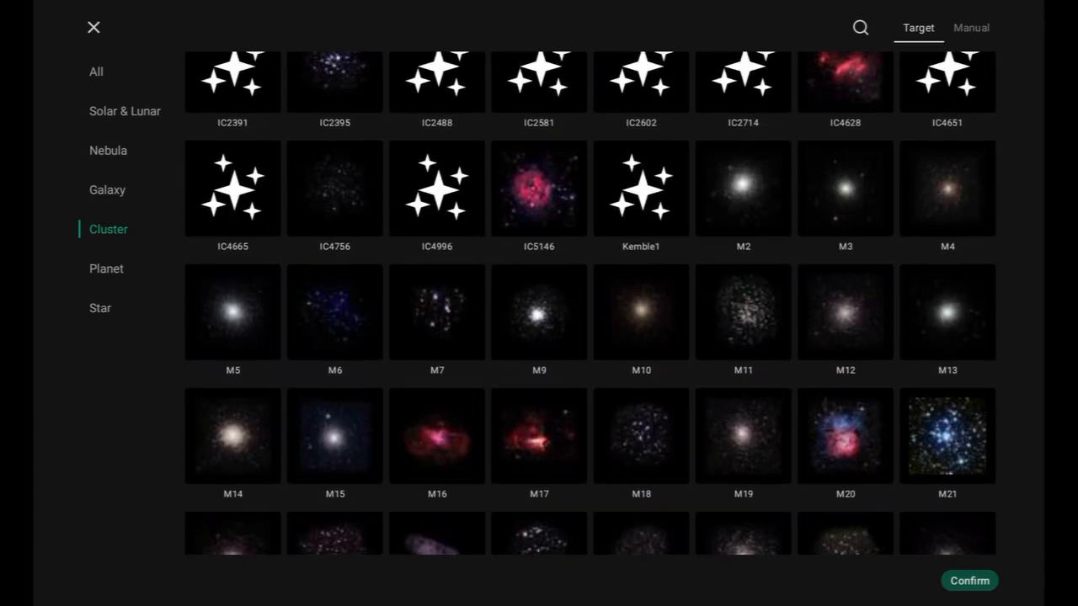
left_click(99, 308)
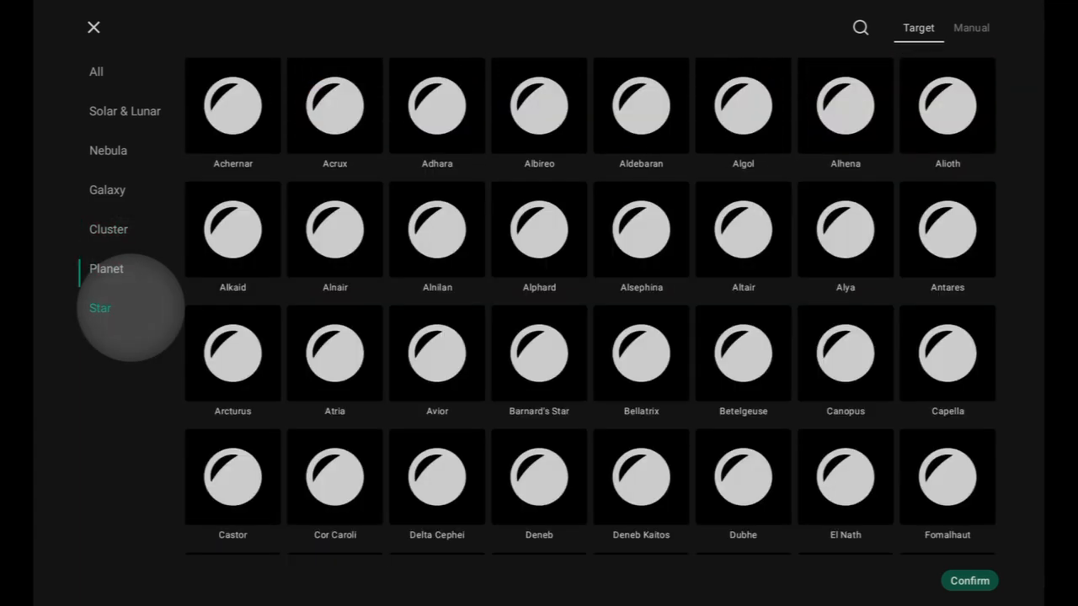
left_click(100, 308)
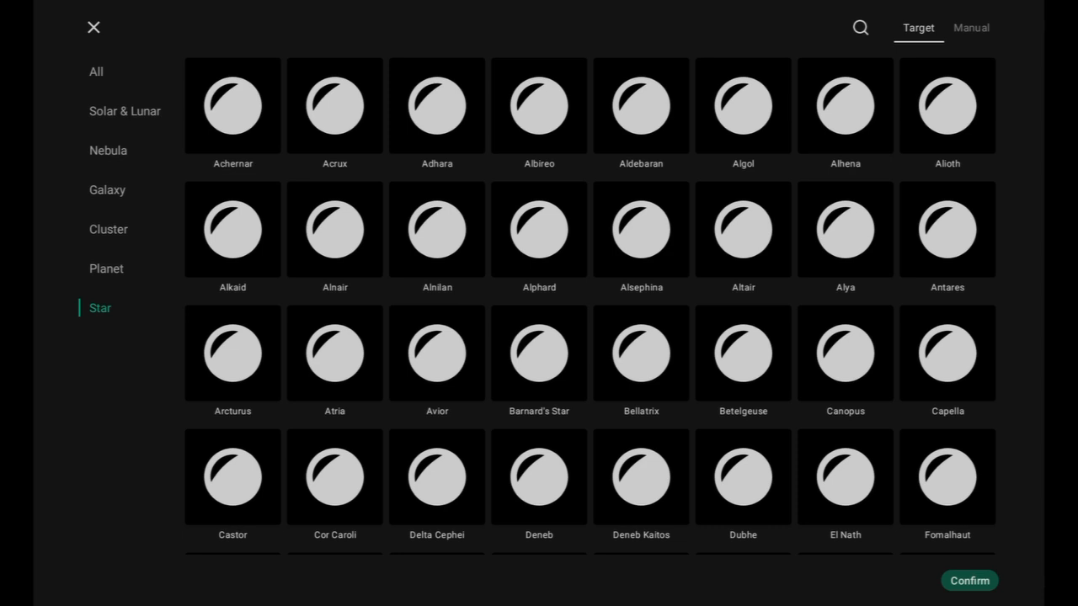
left_click(96, 71)
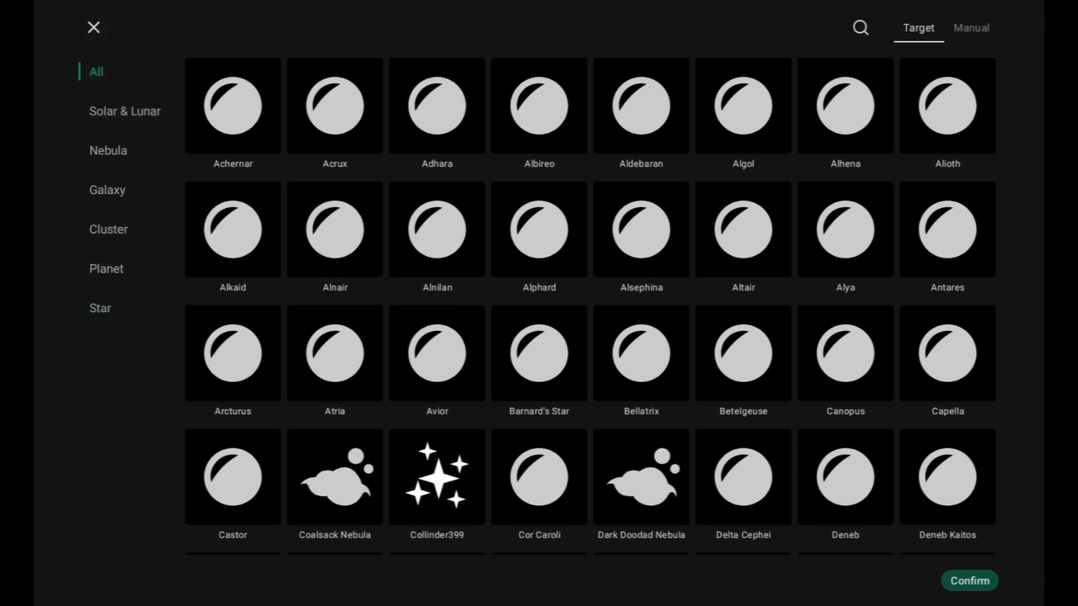
left_click(107, 150)
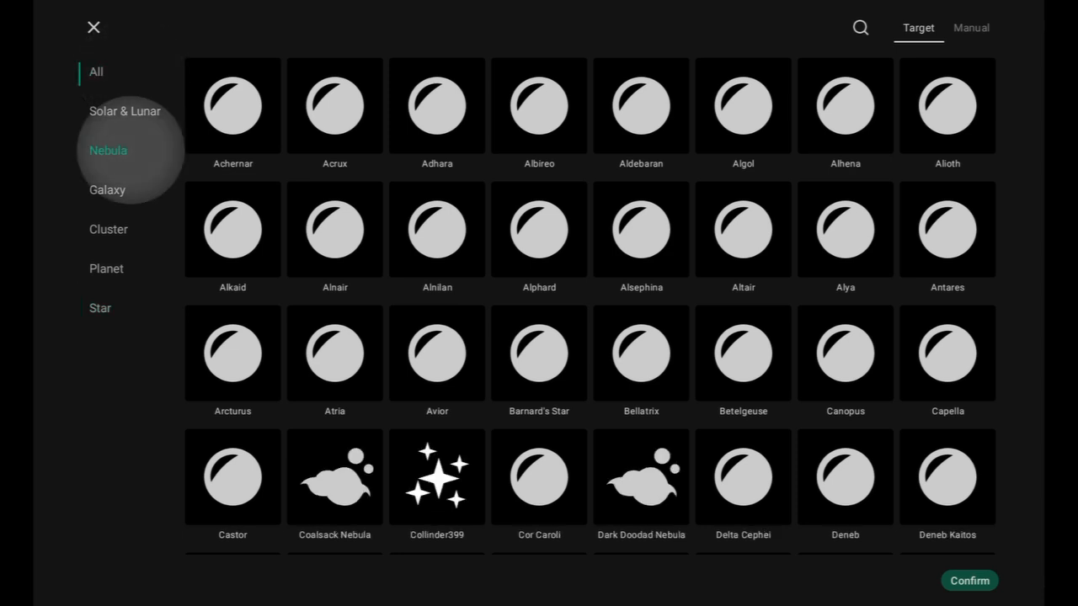
left_click(108, 150)
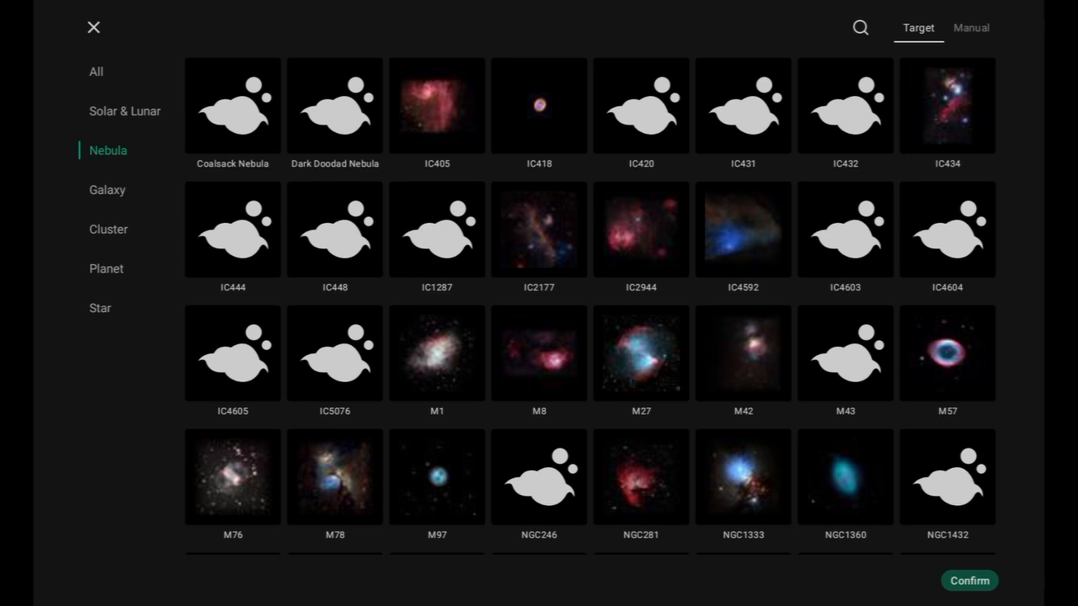
scroll("down", 3)
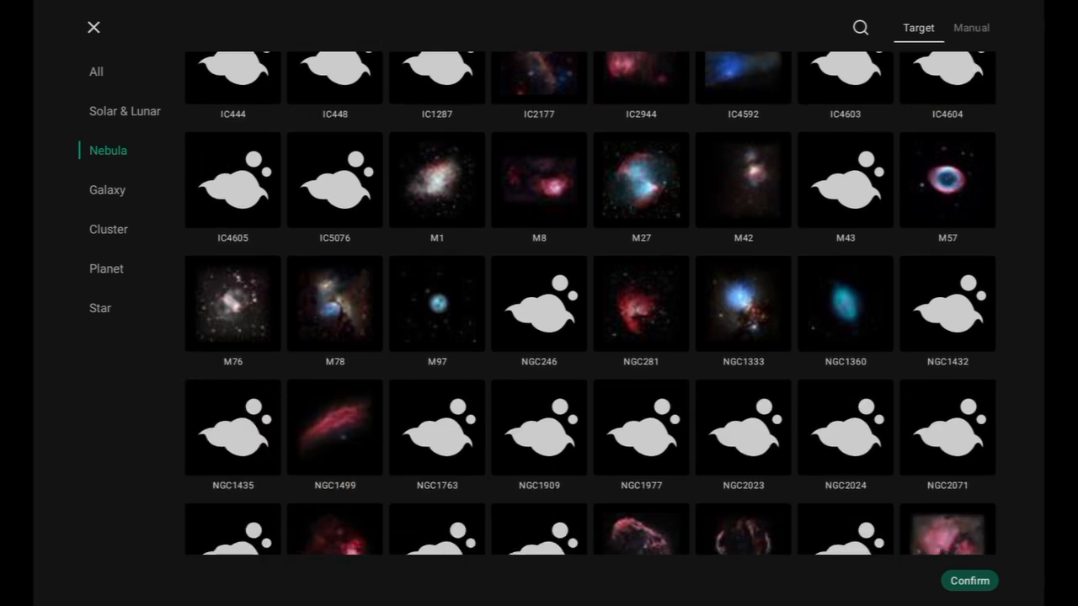
scroll("down", 3)
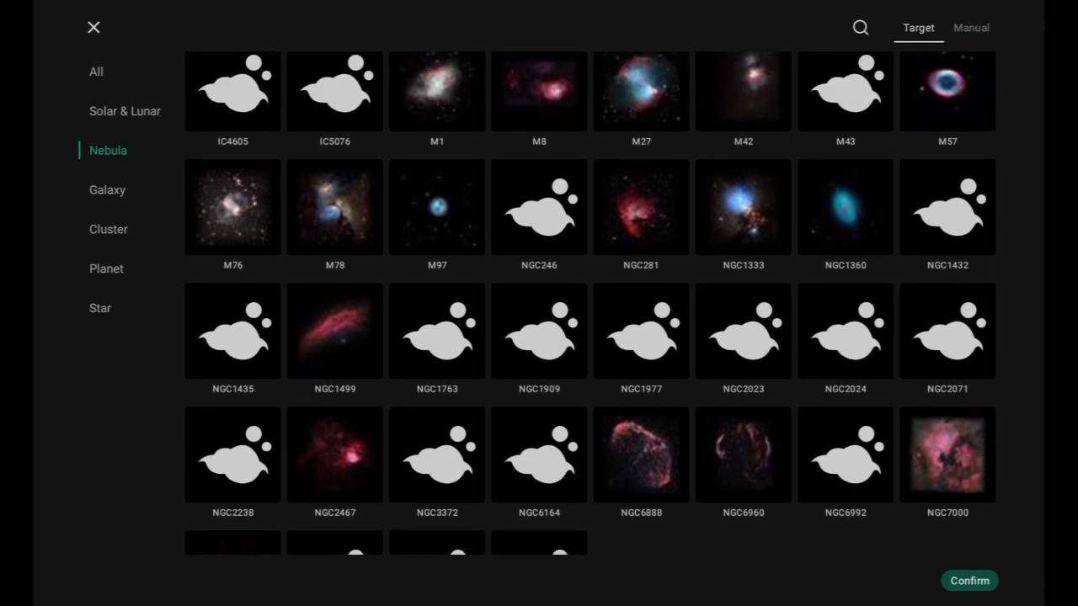
scroll("down", 3)
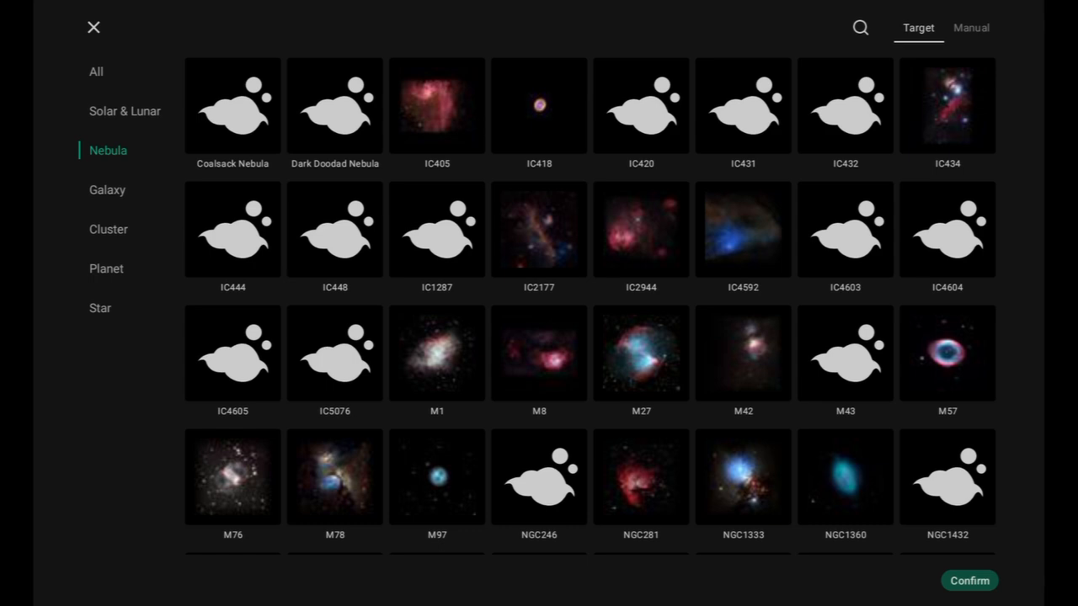
scroll("down", 3)
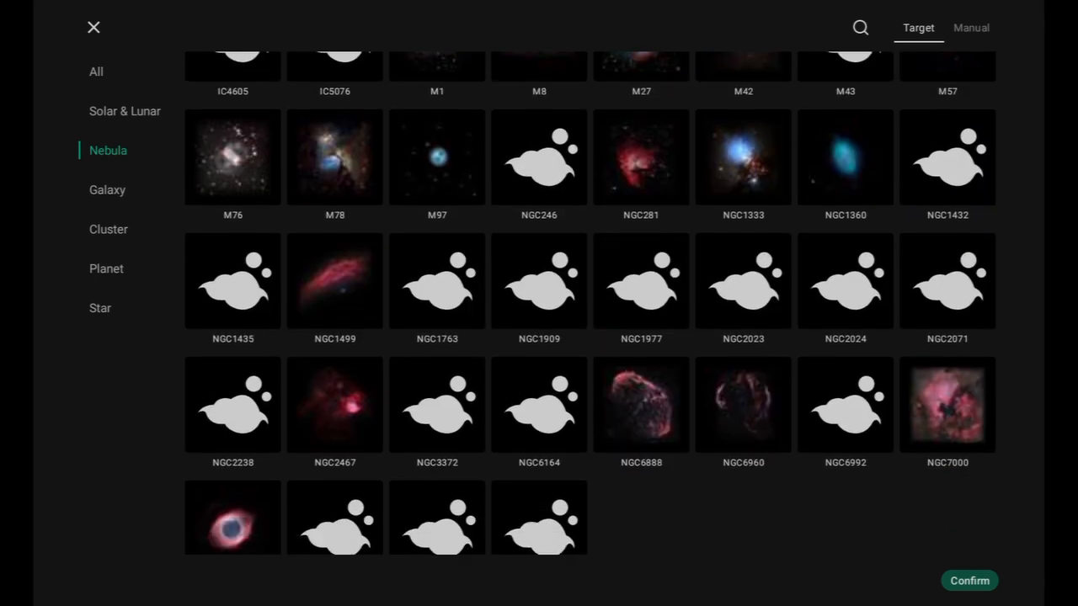
scroll("down", 3)
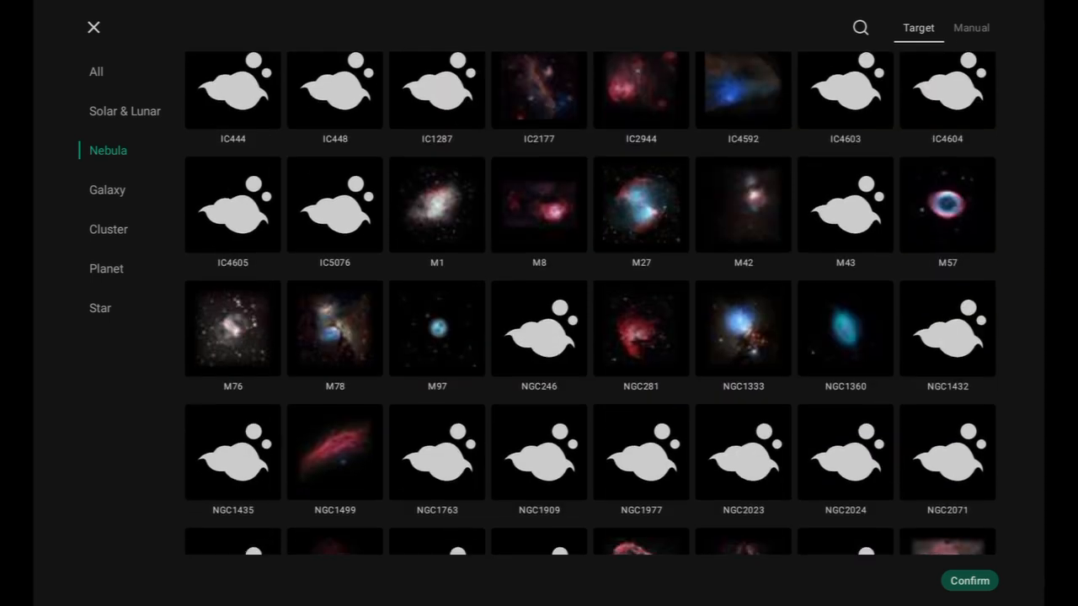
- Open and cancel the catalog search, reopen it, then switch to Manual coordinate entry
left_click(860, 27)
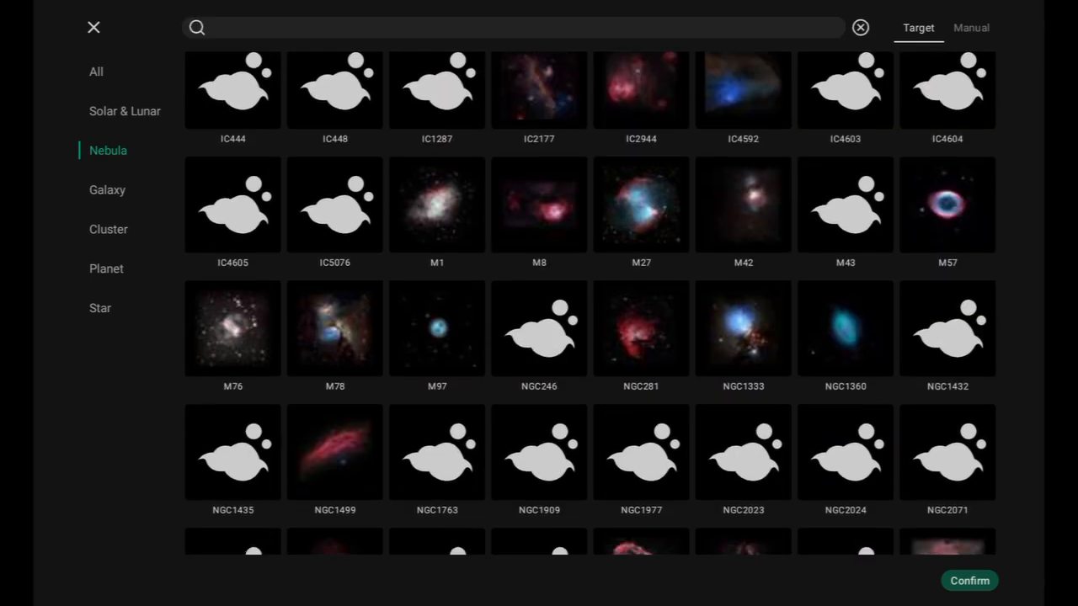
left_click(861, 28)
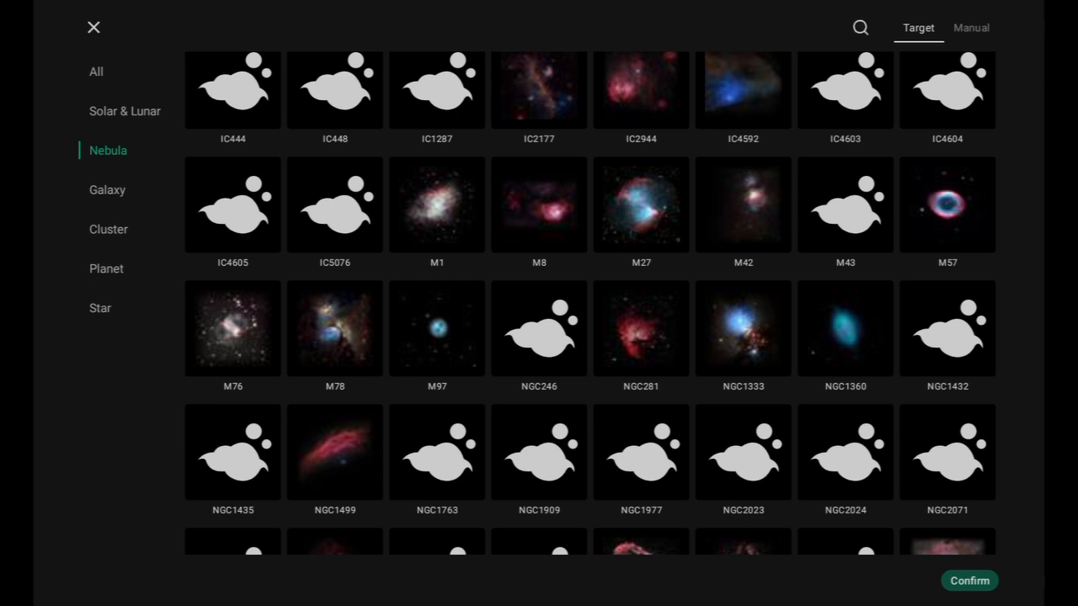
left_click(860, 28)
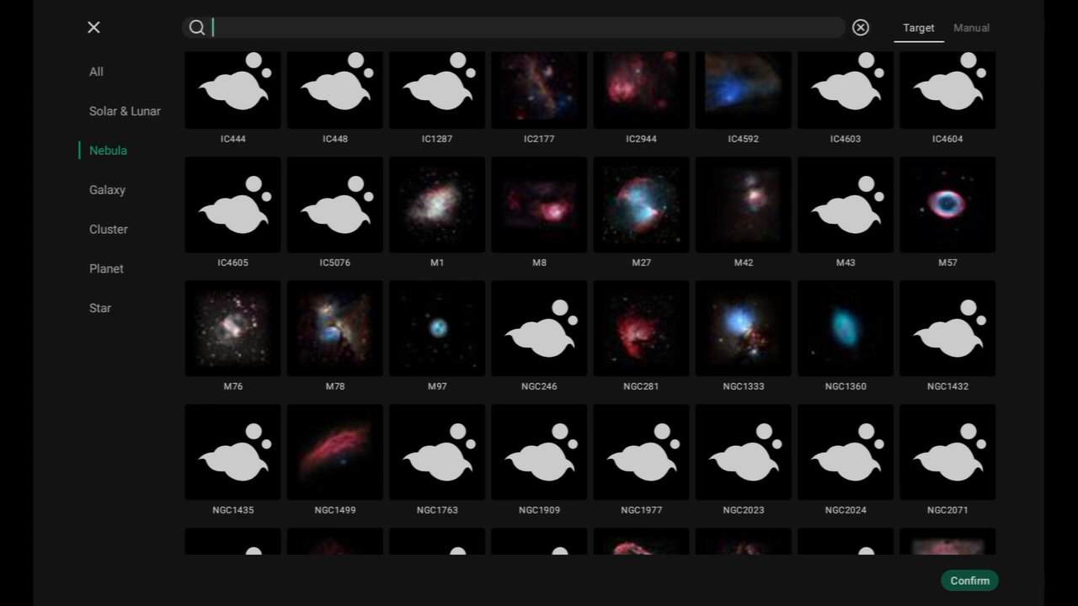
left_click(970, 27)
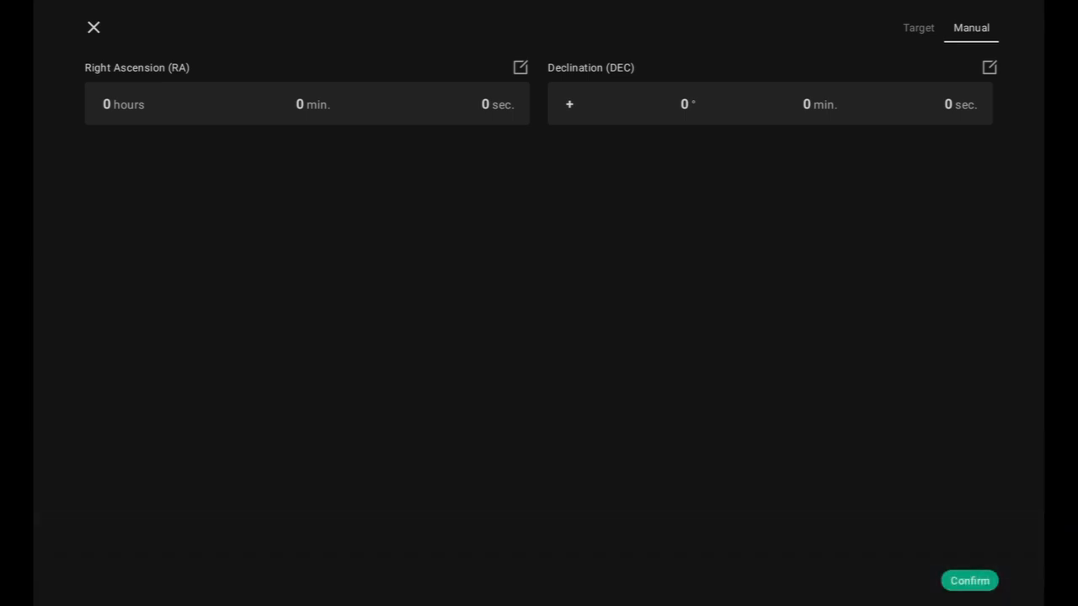
- Start editing the Right Ascension value, then dismiss the picker
left_click(307, 104)
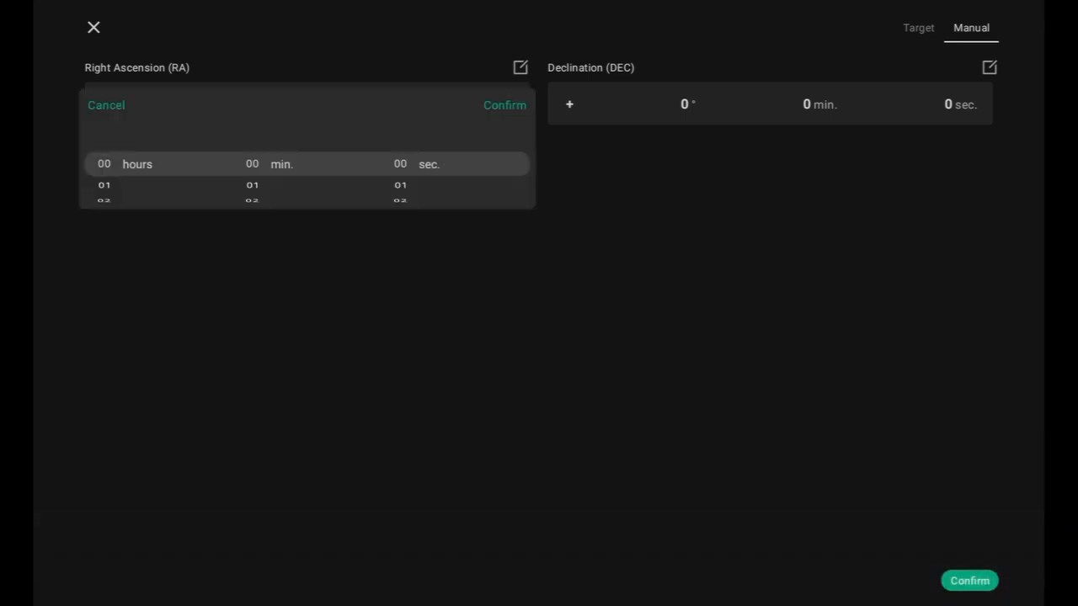
left_click(990, 66)
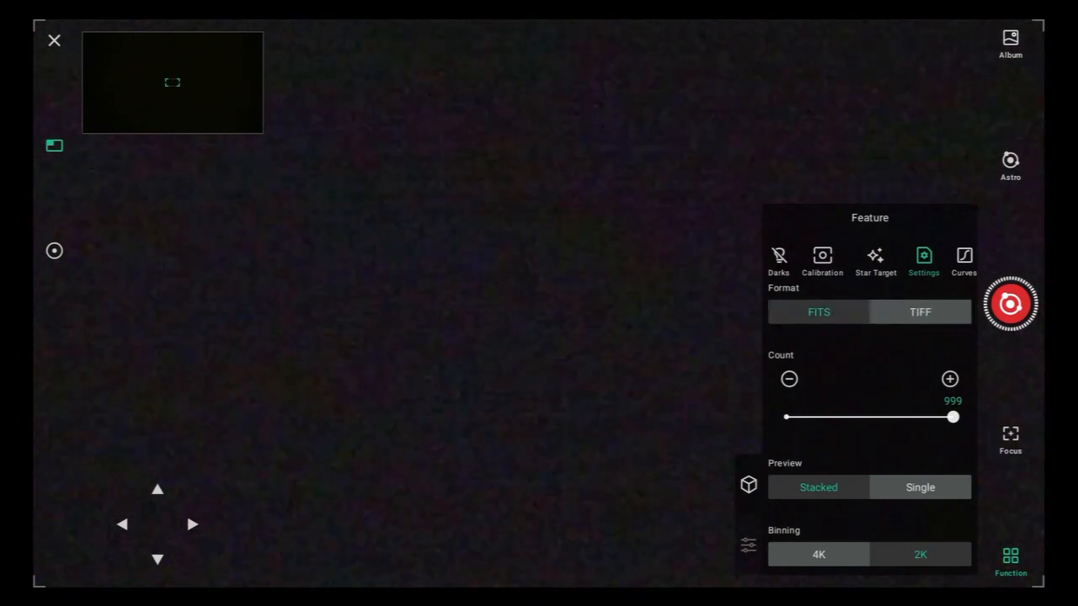
- Slide the frame count to 606, then 791, back to 999, and show Curves
left_click_drag(952, 416, 887, 417)
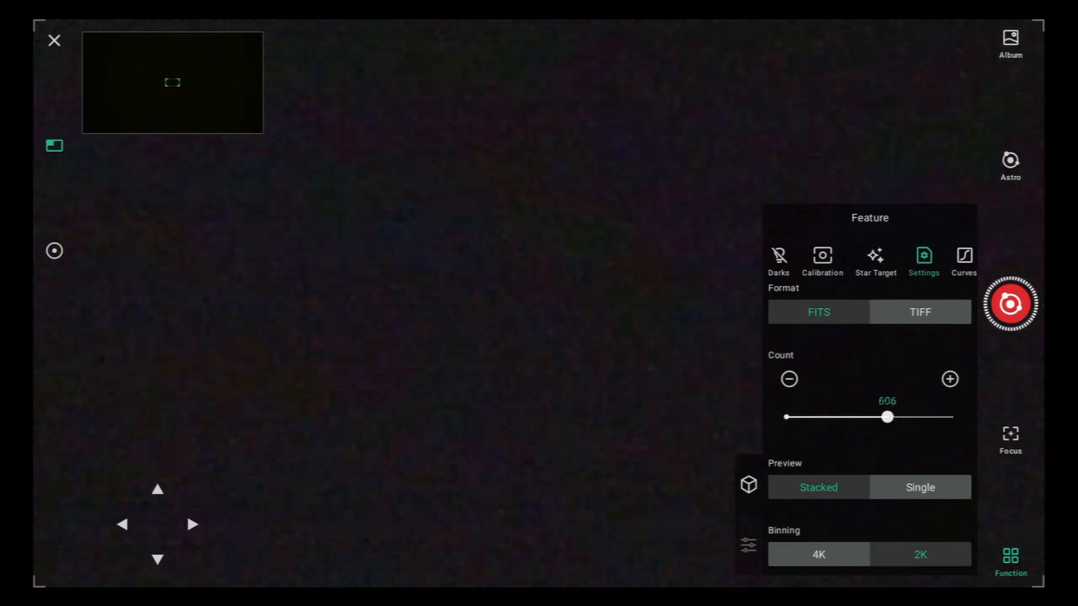
left_click_drag(887, 417, 917, 417)
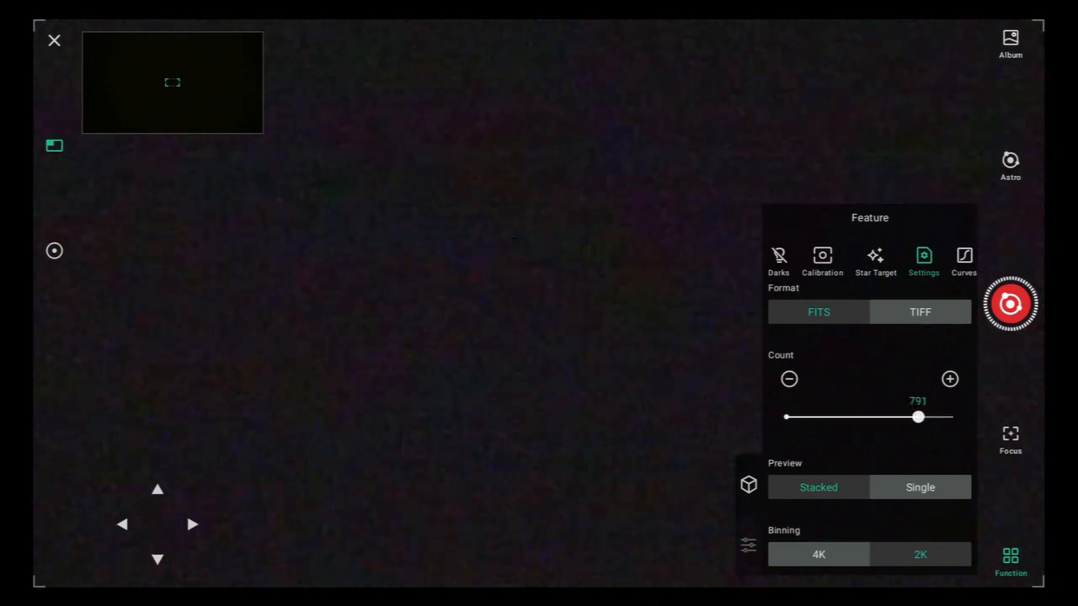
left_click_drag(918, 417, 952, 417)
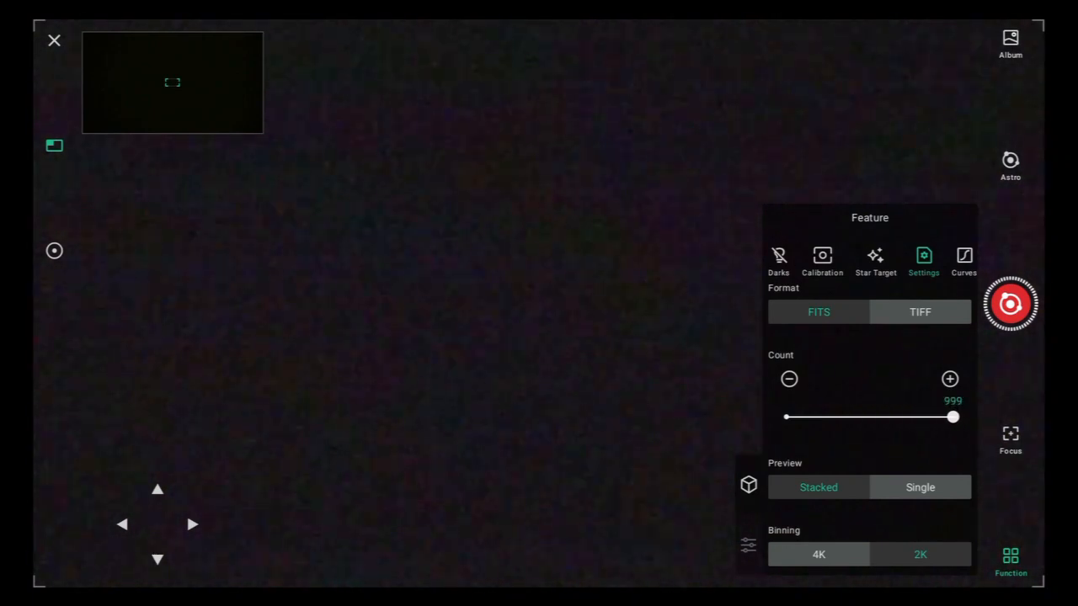
left_click(920, 487)
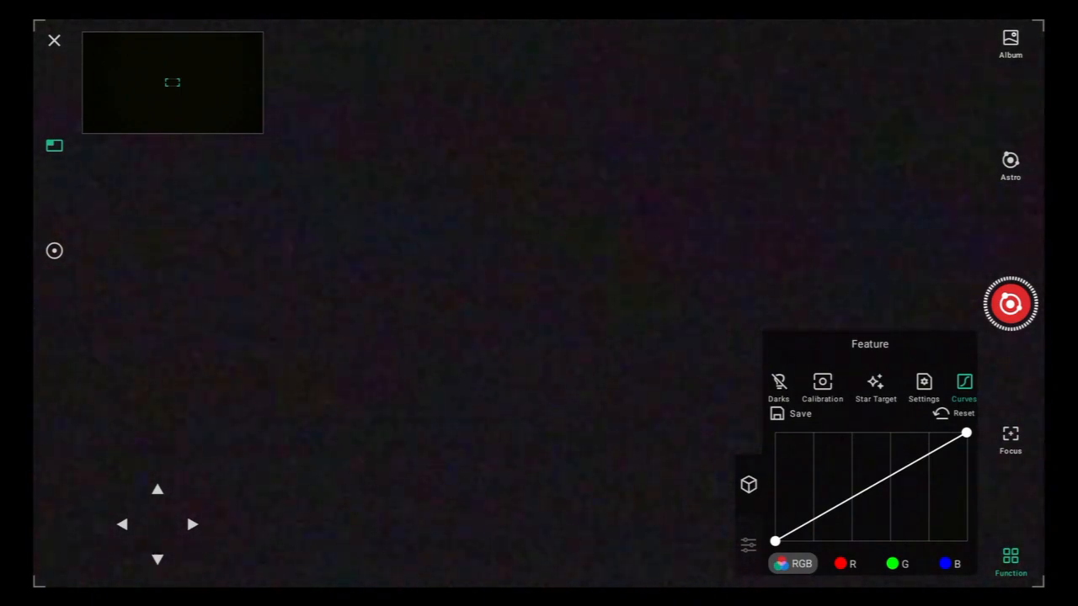
- Check the Darks status, then show the Tele camera's shutter, gain and infrared controls
left_click(778, 383)
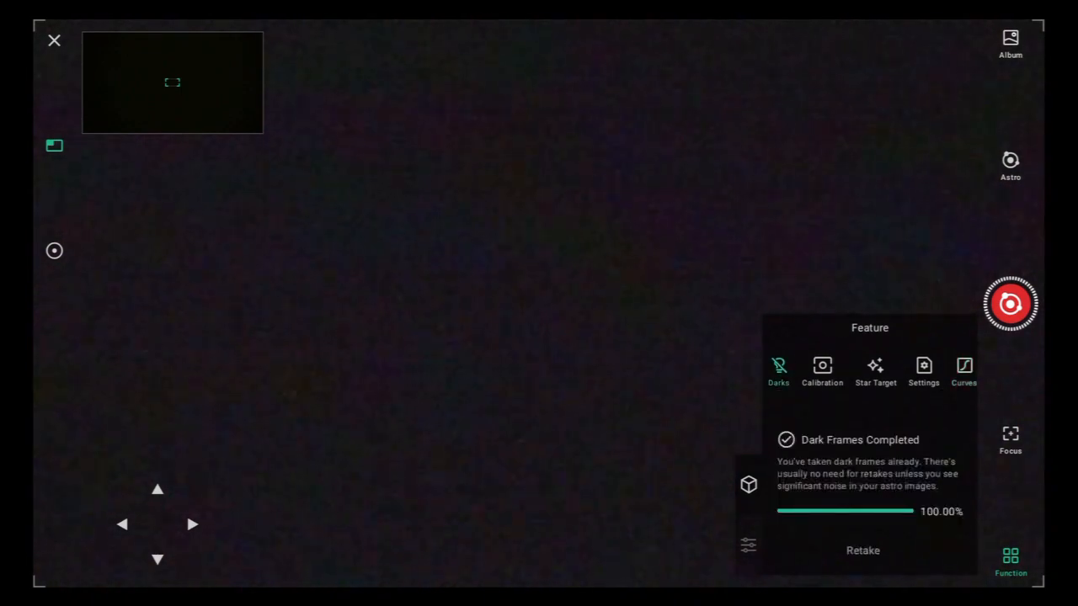
left_click(745, 545)
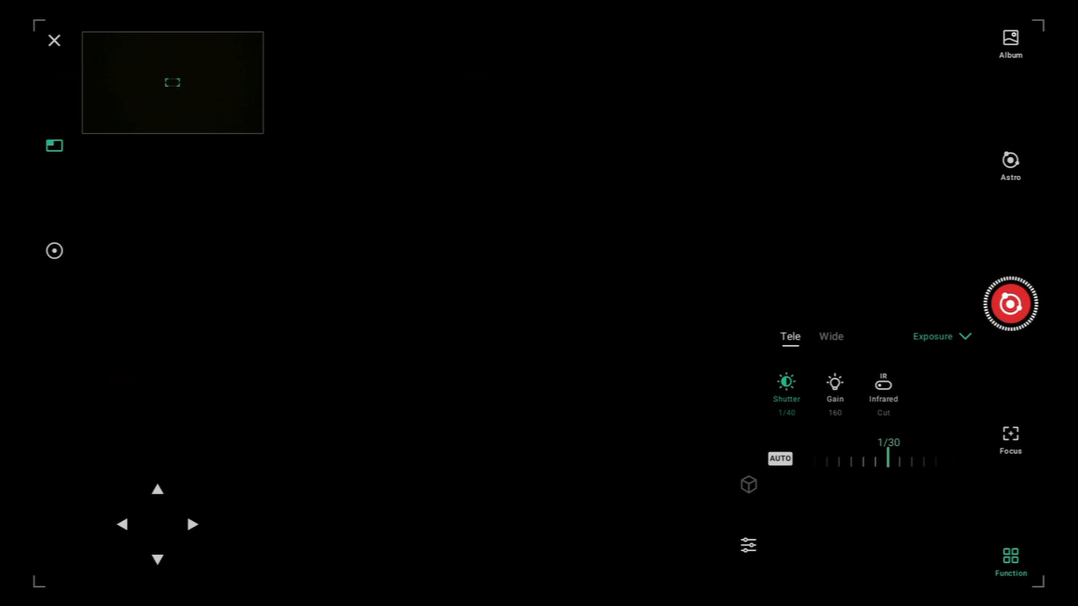
- Review the Cut/Pass infrared options, then leave live view and scroll Home to Light Setting
left_click(882, 385)
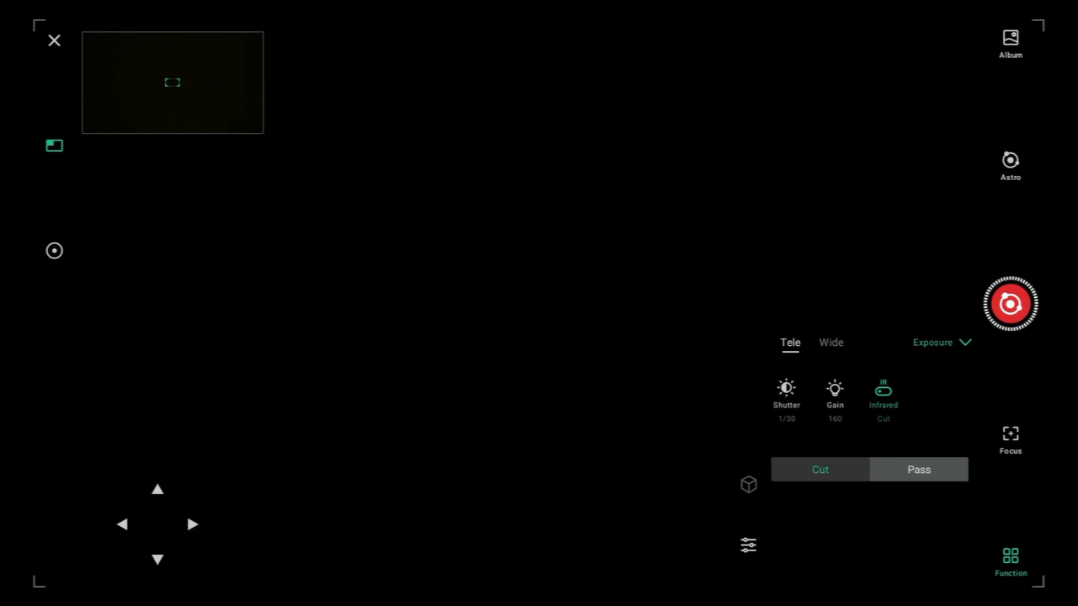
left_click(748, 546)
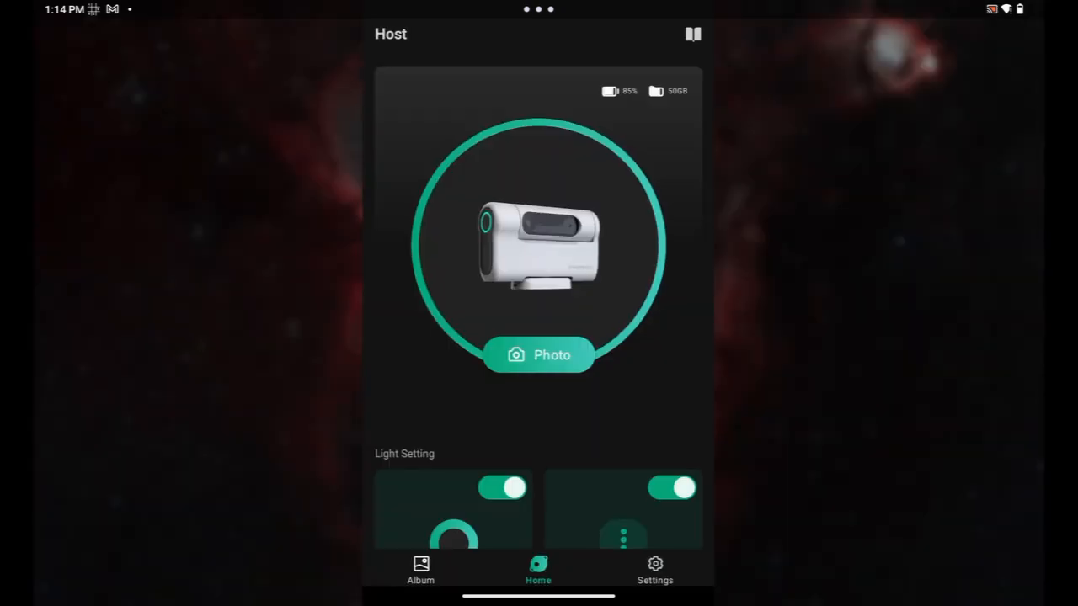
scroll("down", 3)
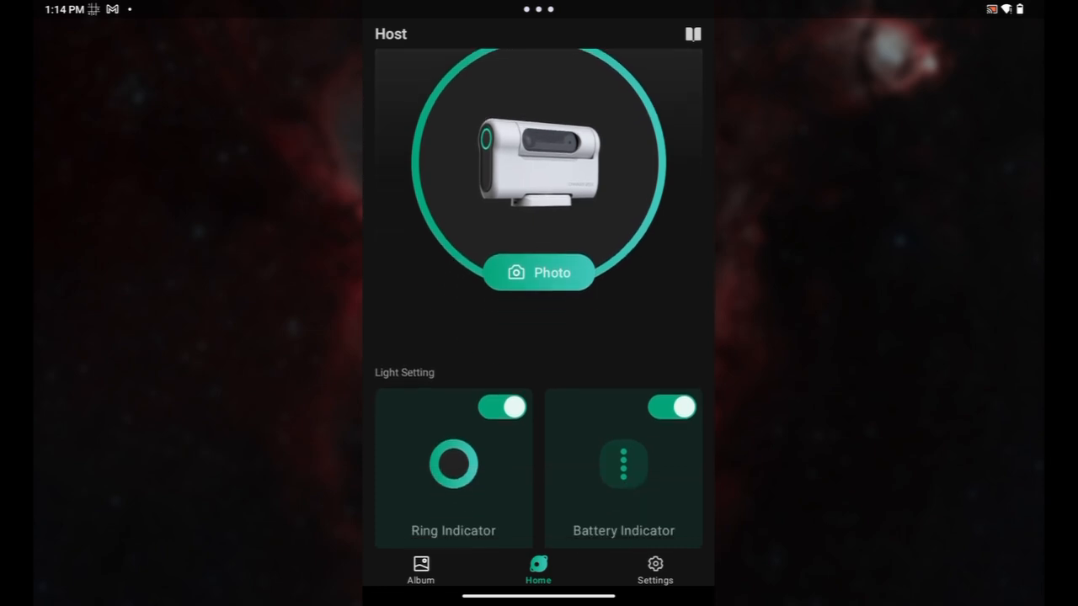